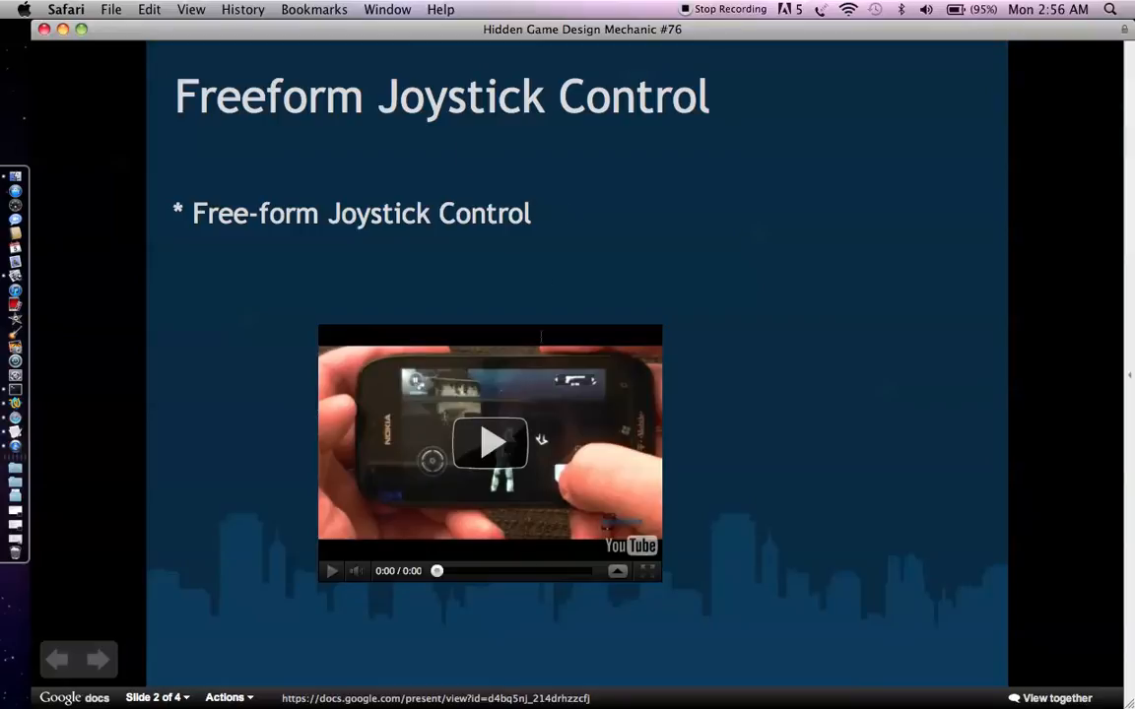
Play the slide 2 joystick demo video and pause it at 2:44.
click(490, 441)
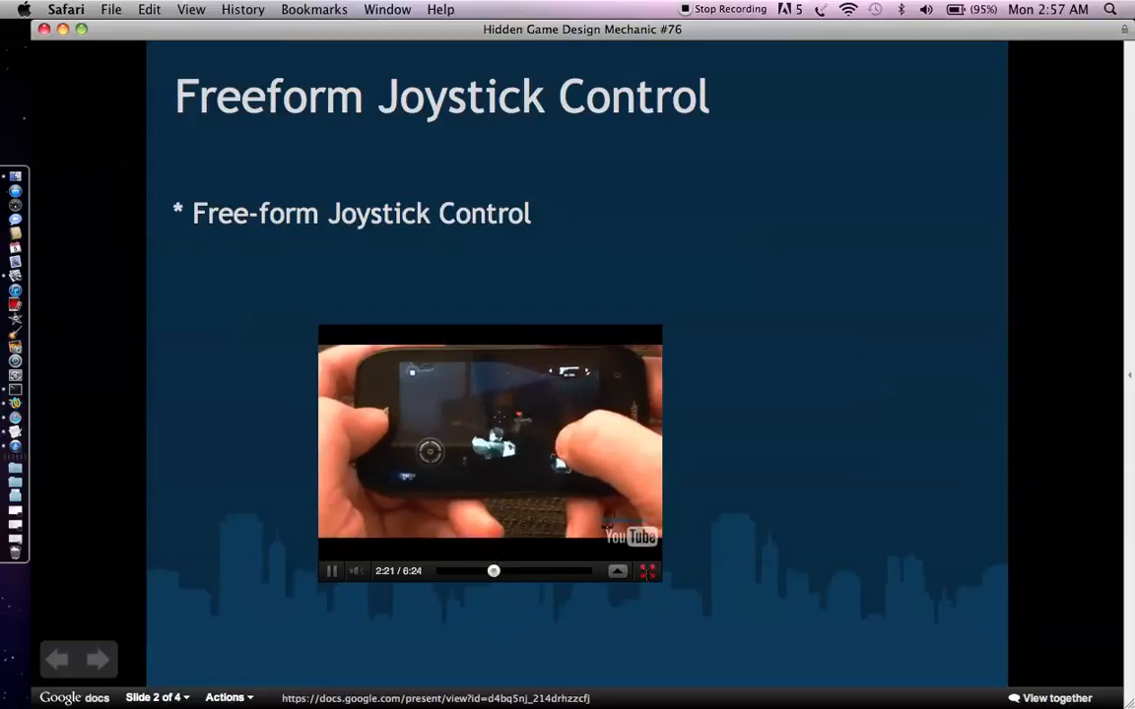
click(647, 571)
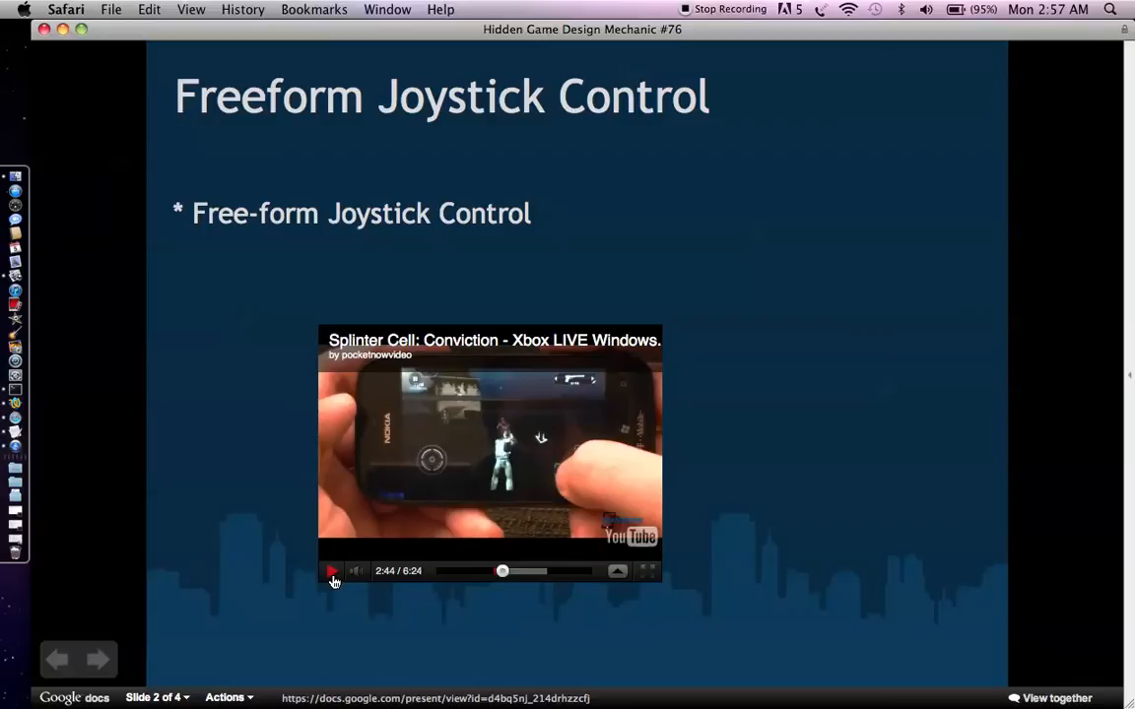
Pause the demo video and advance to slide 3, Casual Joystick Control.
click(332, 570)
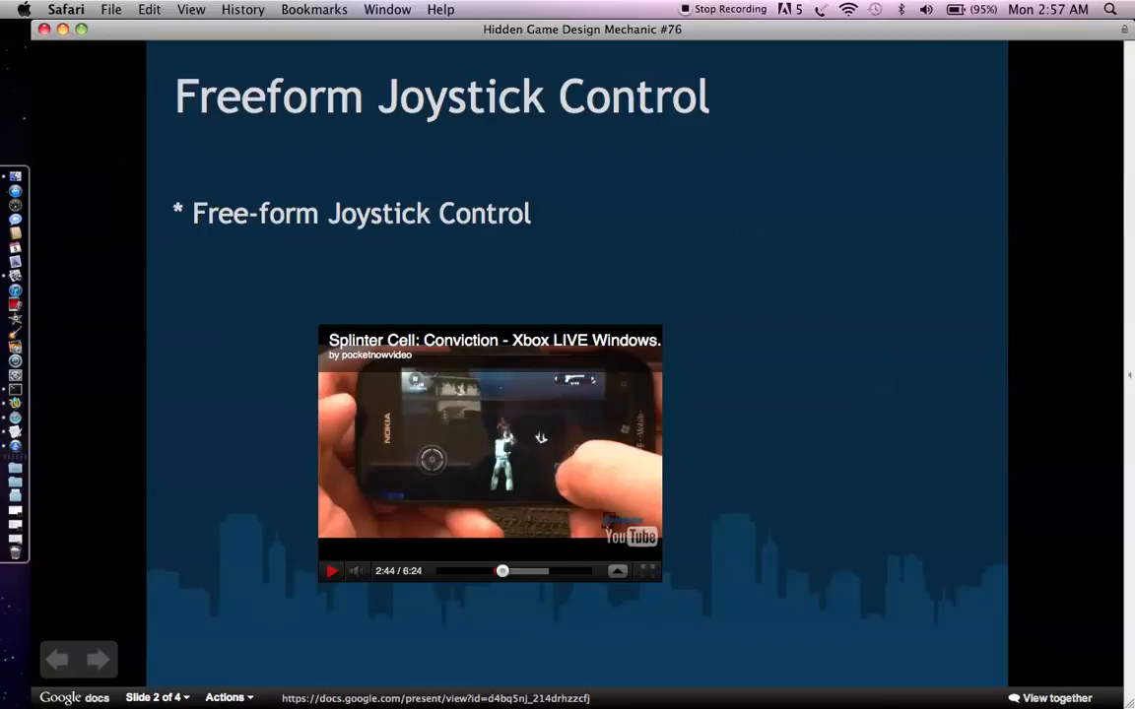
click(98, 660)
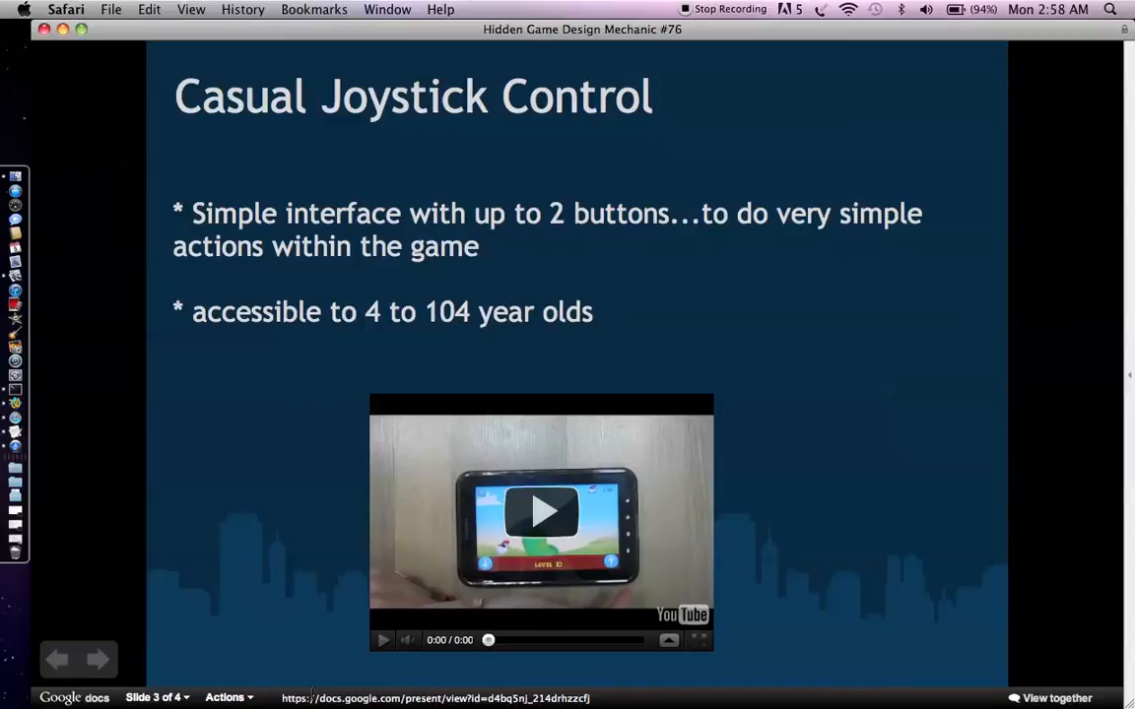
mouse_move(456, 492)
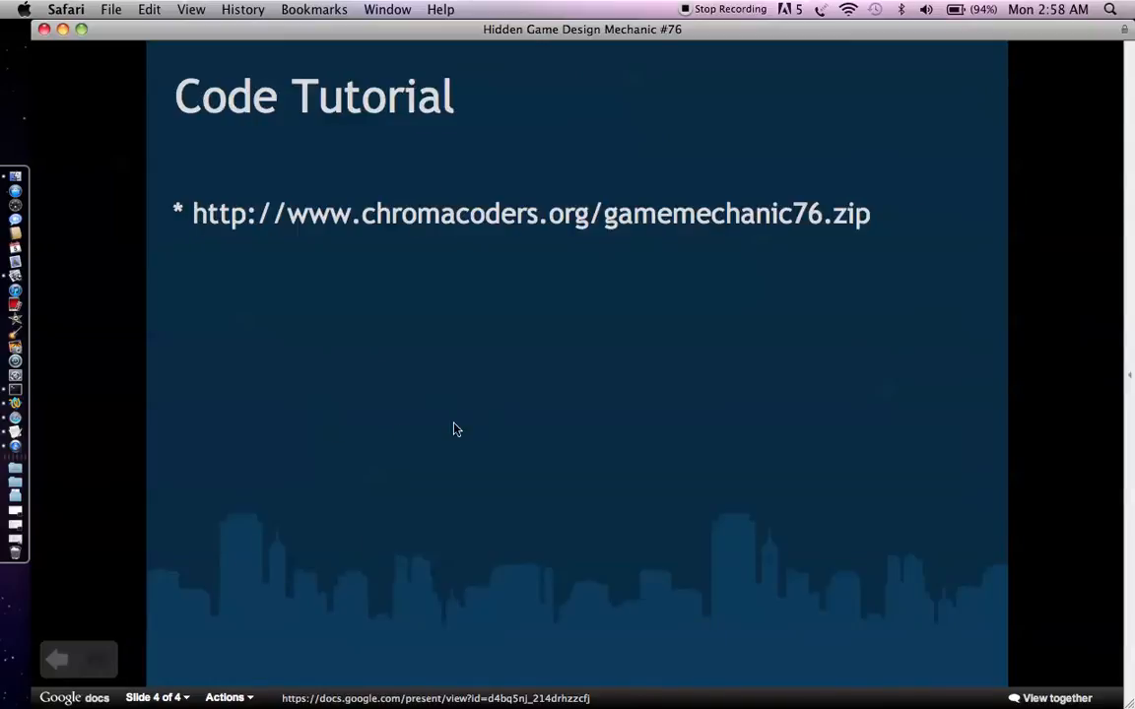
Return to slide 3 and play the casual game video full screen.
click(56, 659)
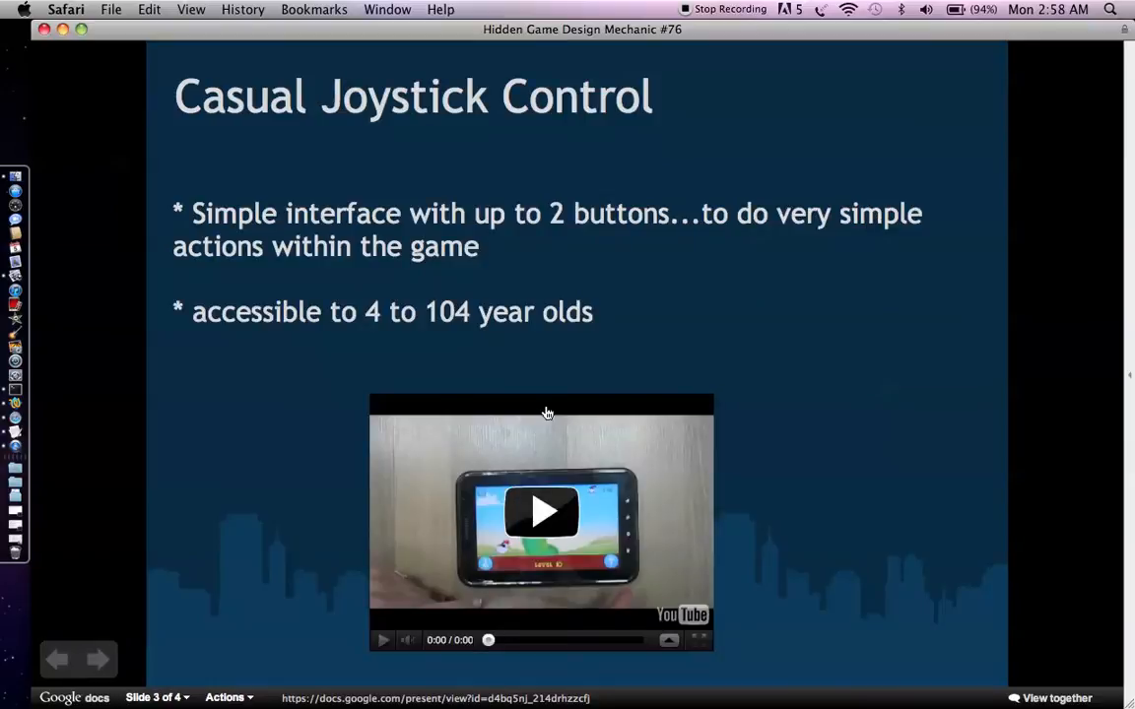
mouse_move(554, 571)
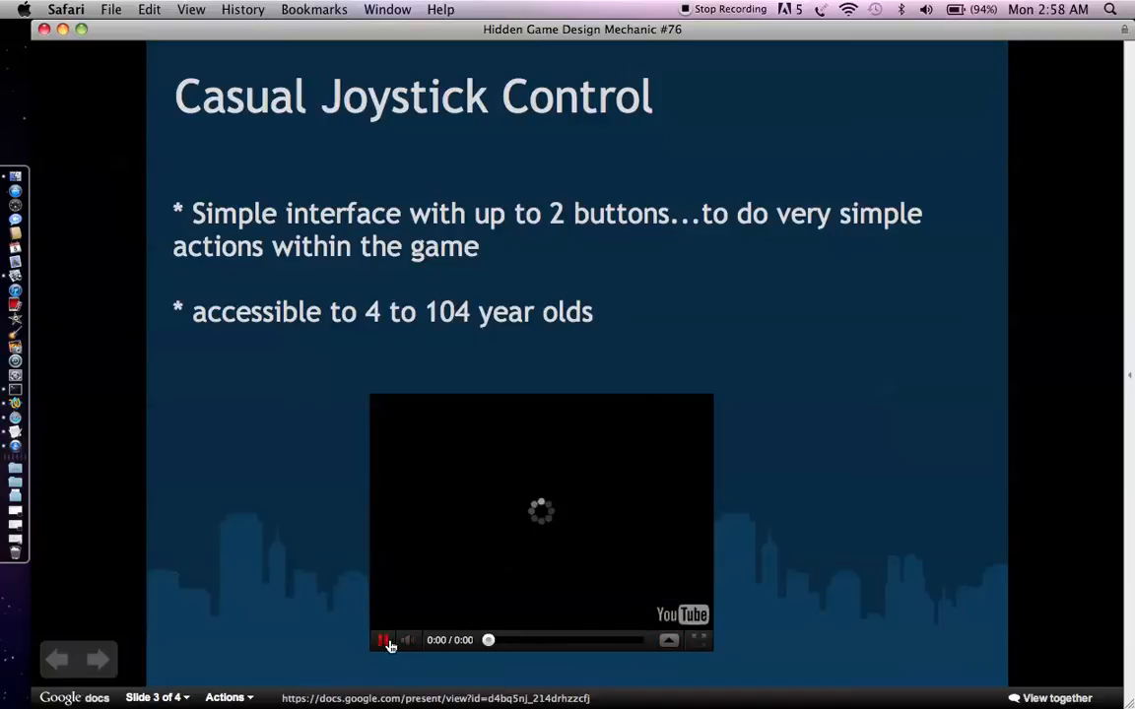
click(384, 640)
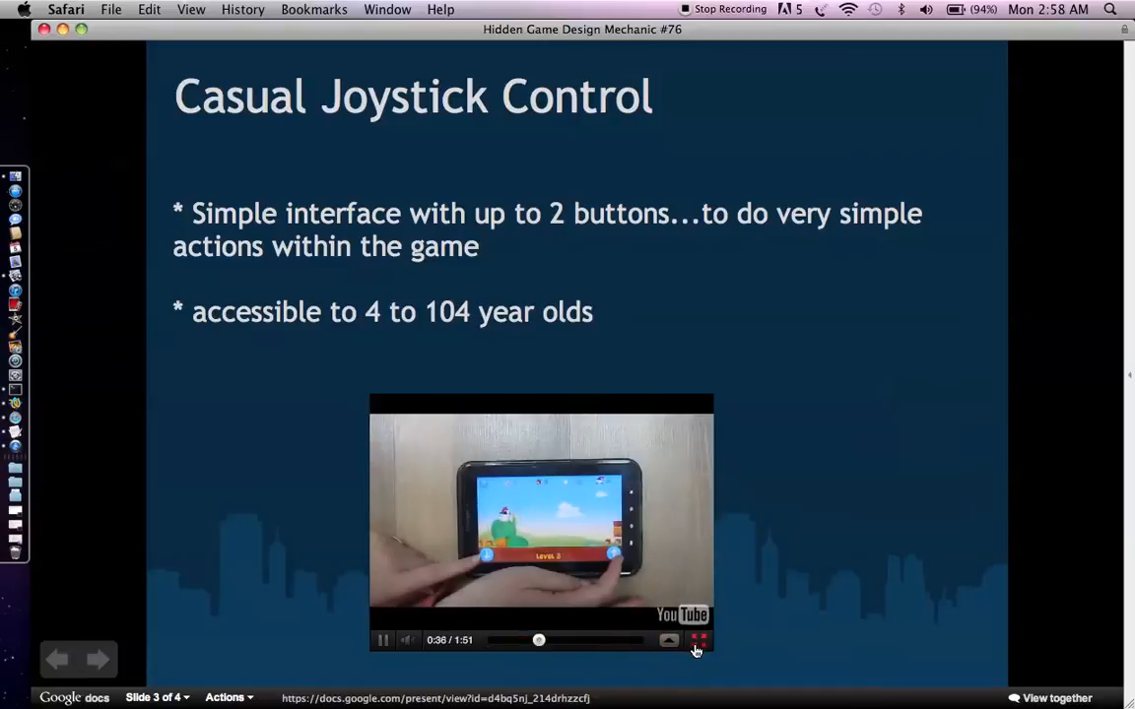
click(697, 640)
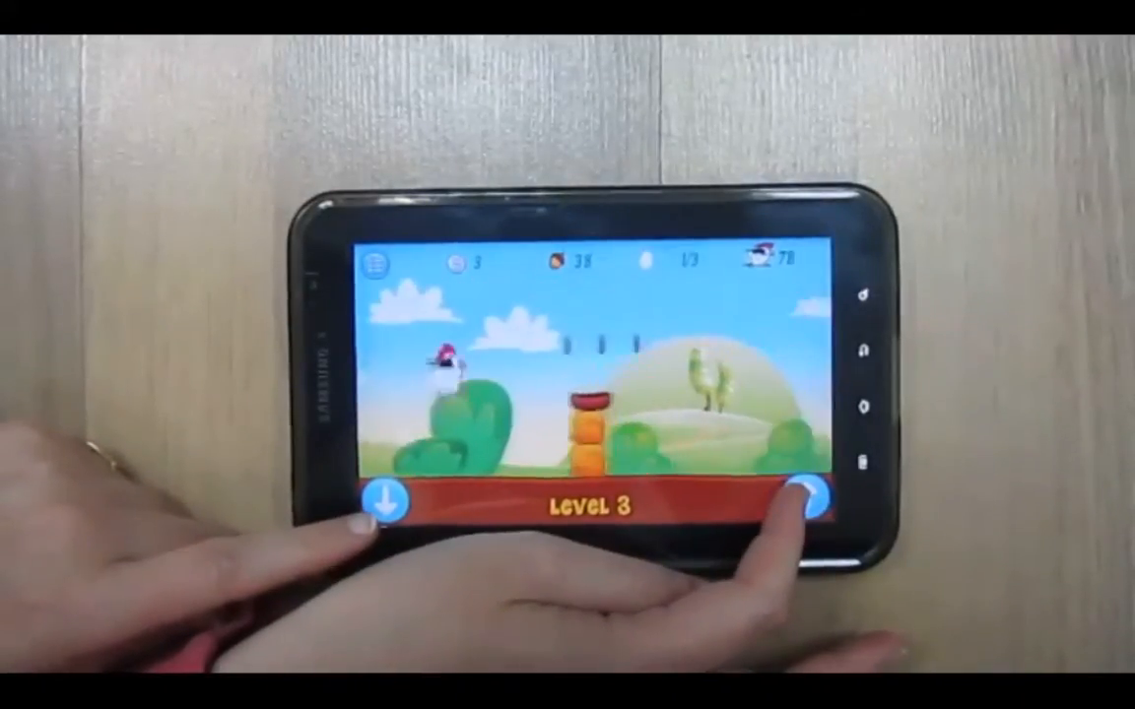
Exit full screen and pause the casual game video at 1:01.
click(807, 507)
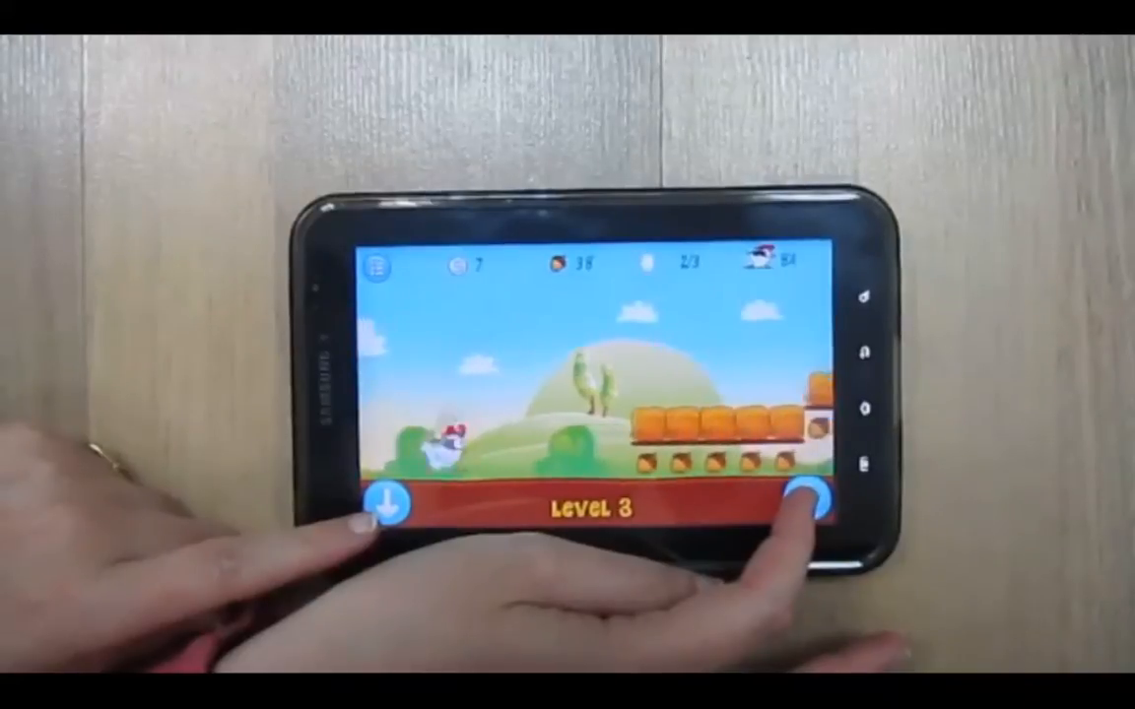
click(810, 502)
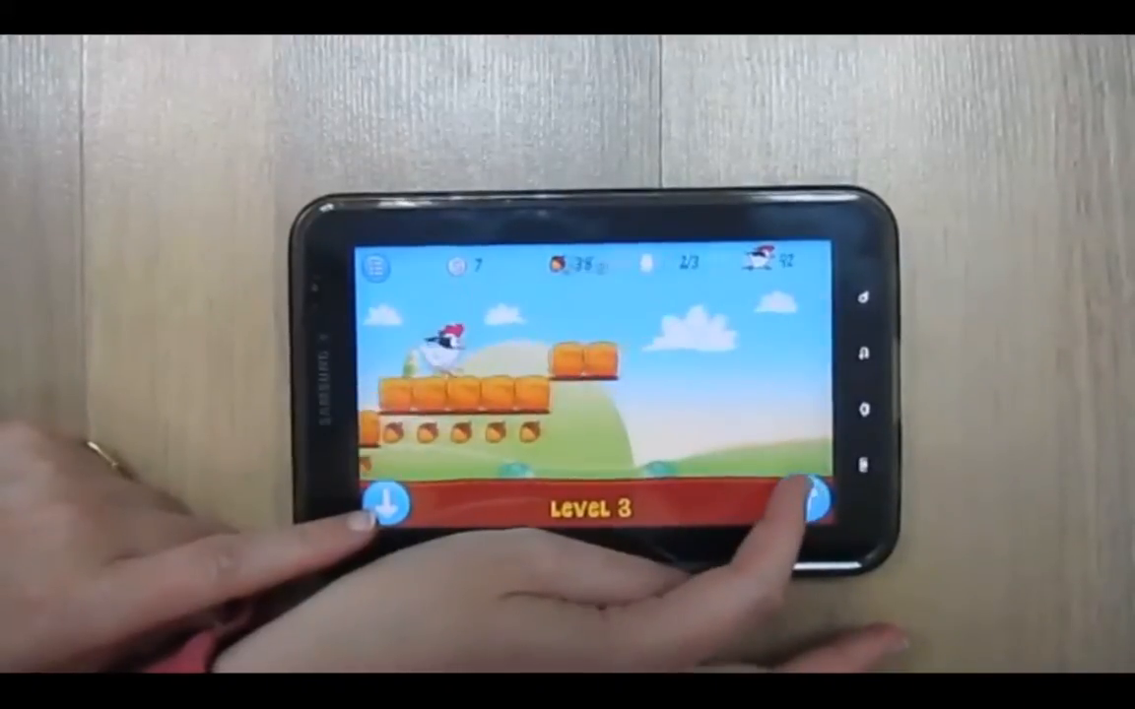
click(823, 504)
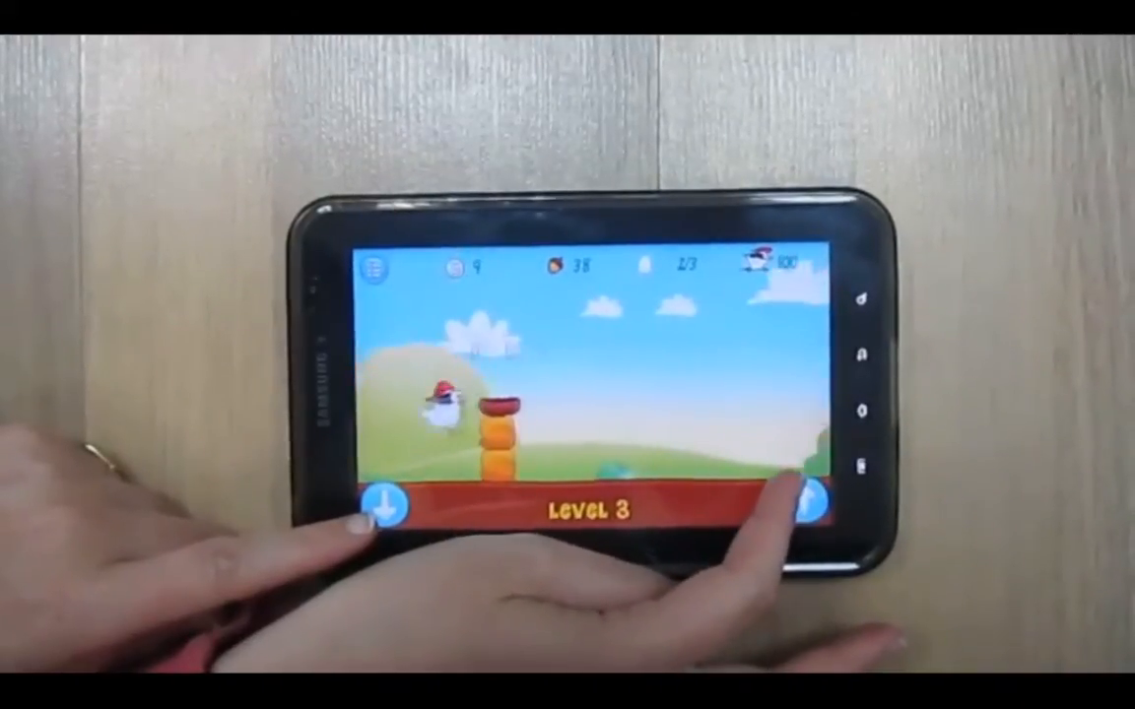
click(810, 502)
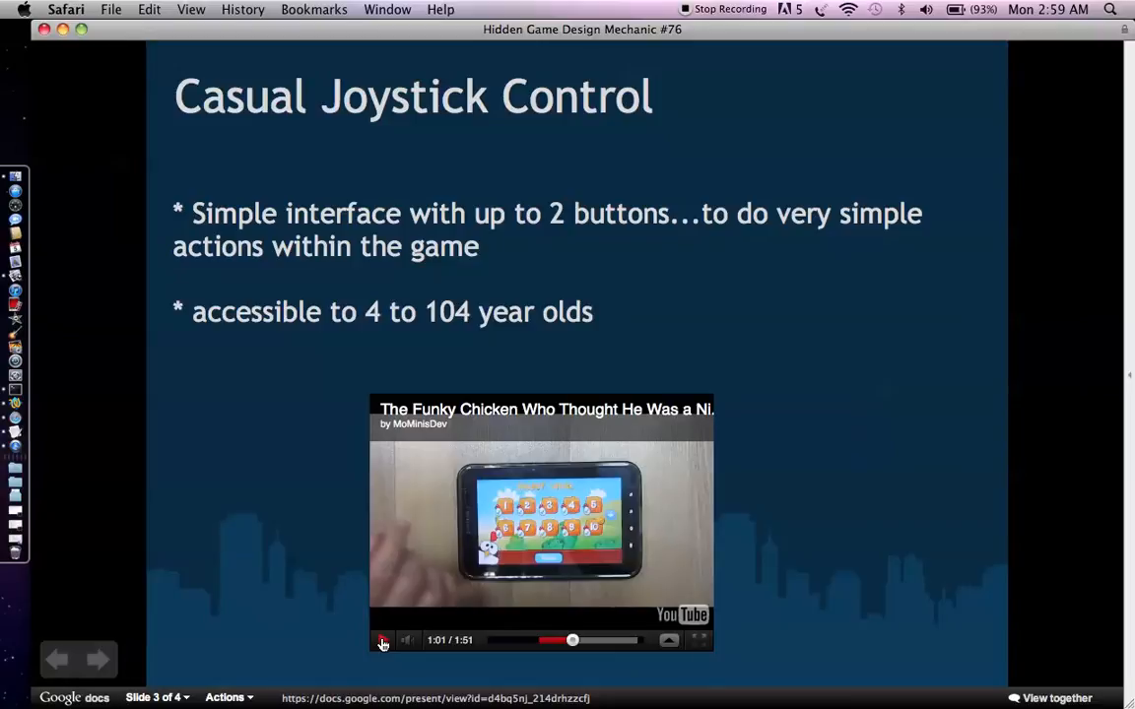
Close the slideshow to reveal the Google Drive home file list.
click(98, 659)
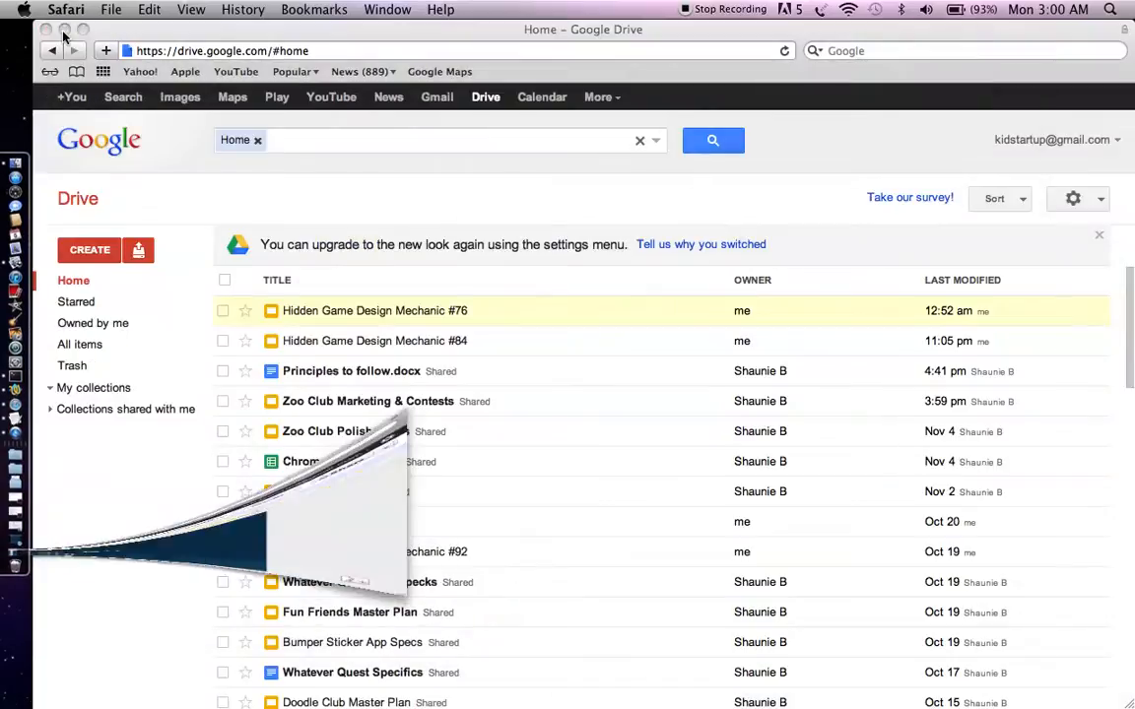
Close Safari and launch Corona Simulator through a Spotlight search for 'corona'.
click(64, 30)
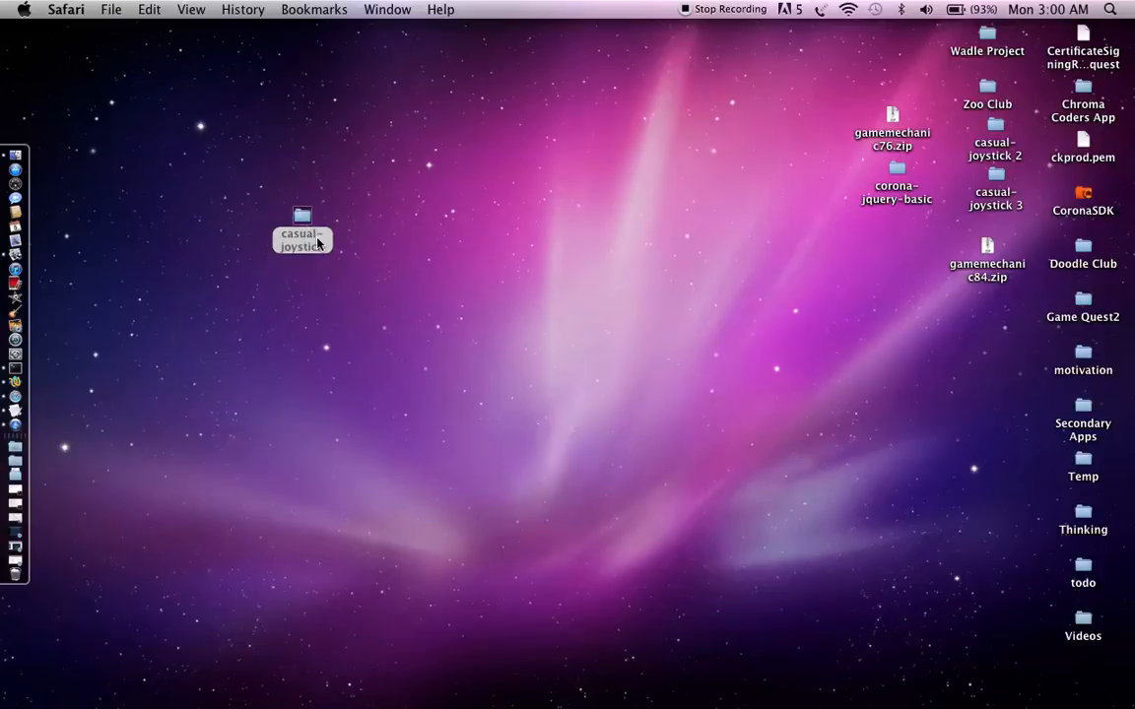
mouse_move(335, 248)
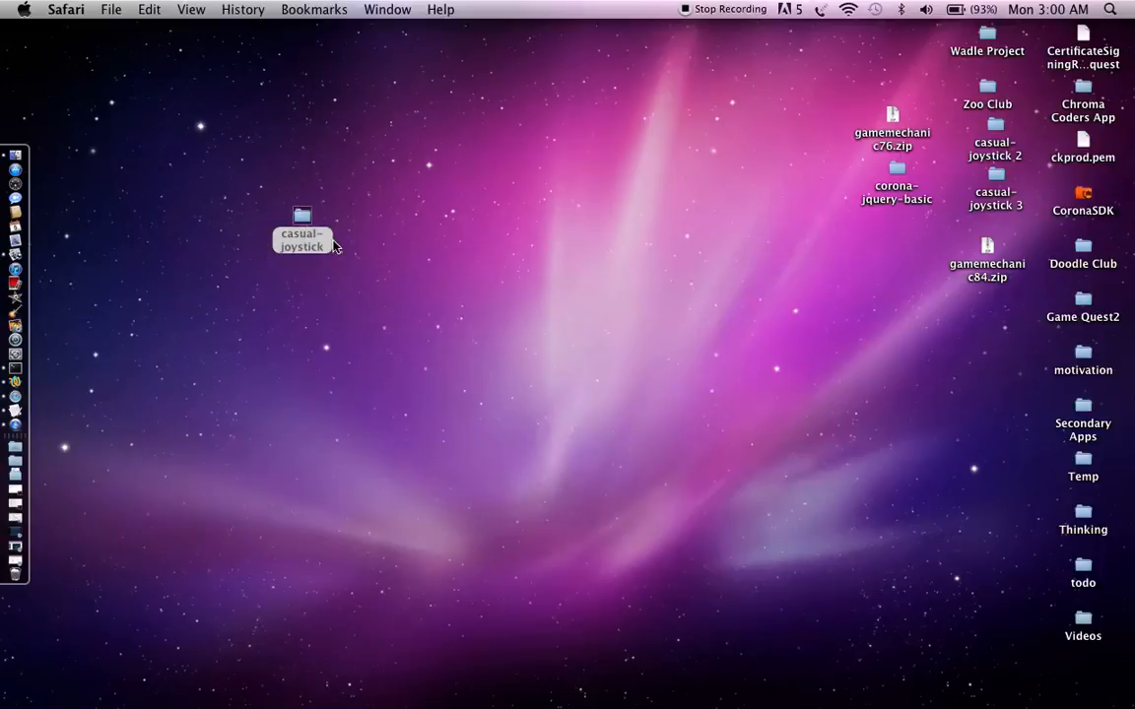
click(1111, 9)
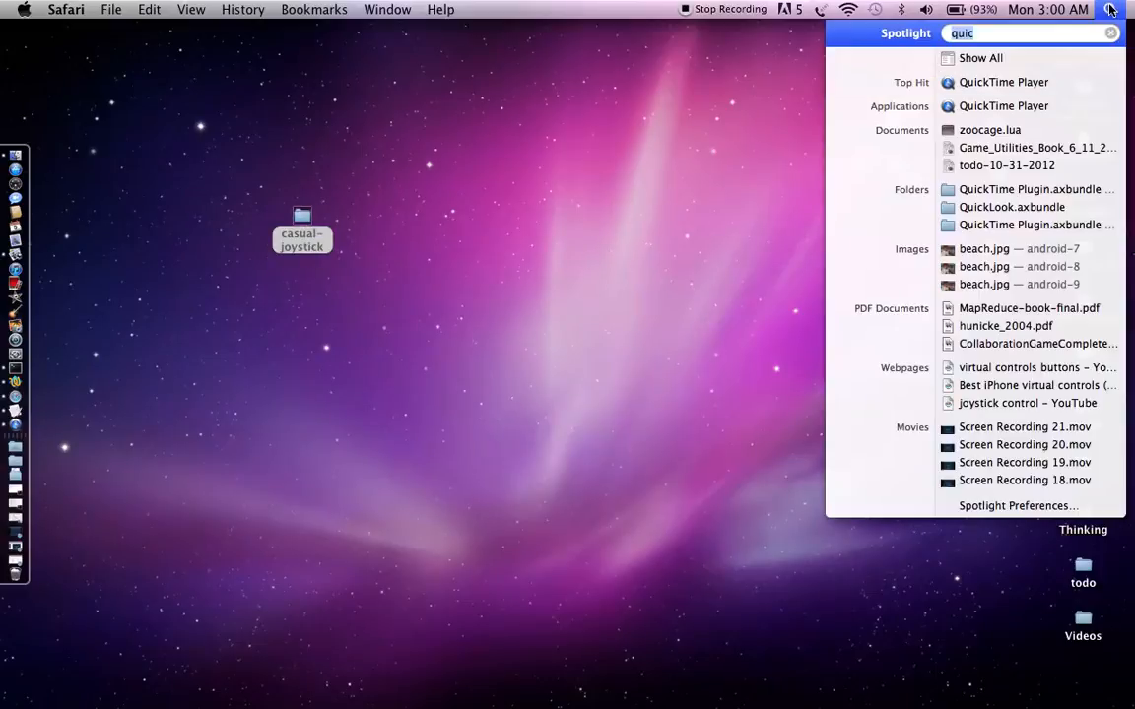
text(corona)
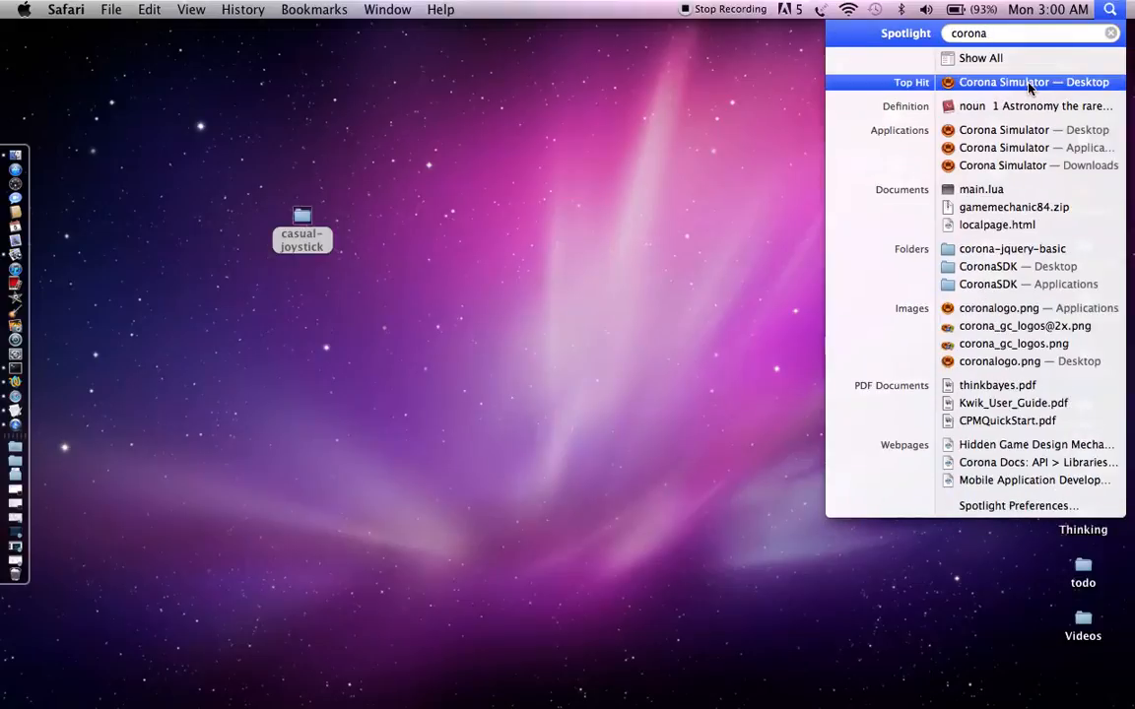
click(1032, 82)
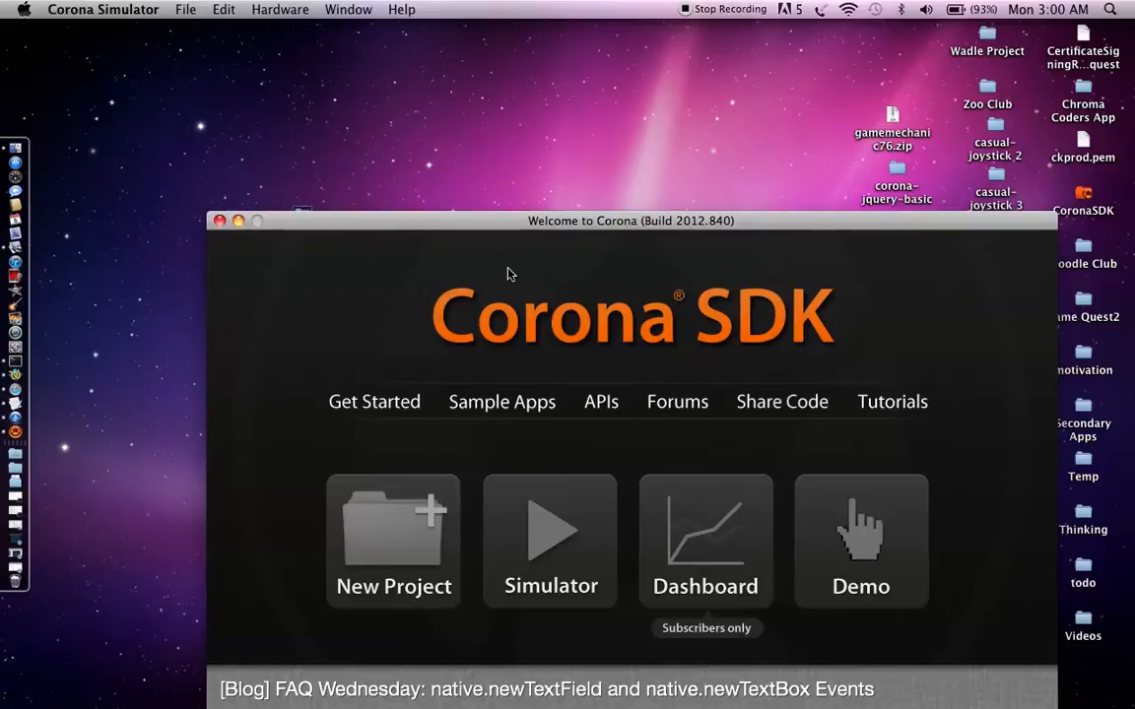
mouse_move(291, 133)
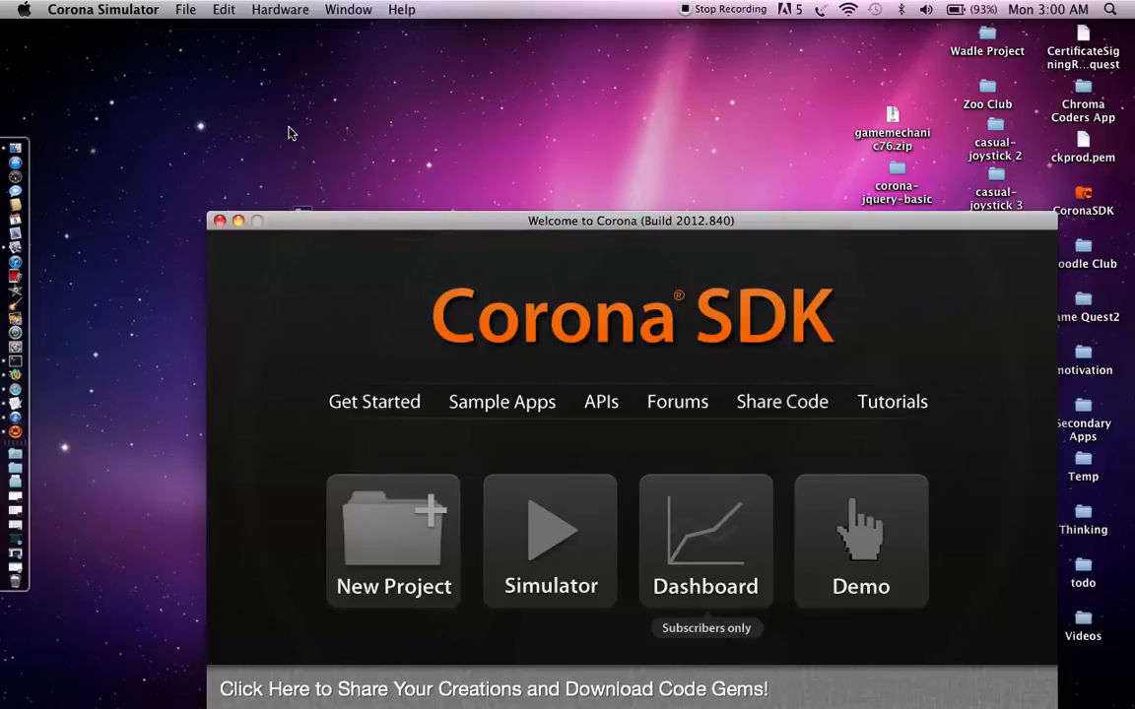
mouse_move(309, 247)
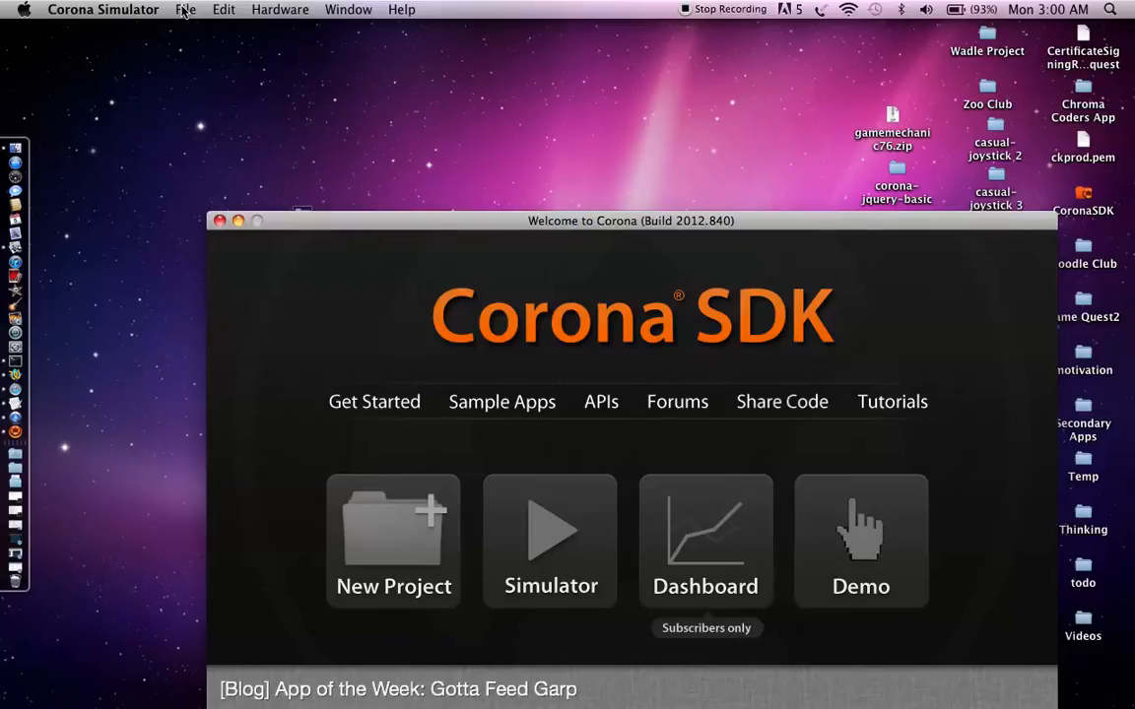
Bring up Corona Simulator's Open dialog on the casual-joystick folder.
click(185, 9)
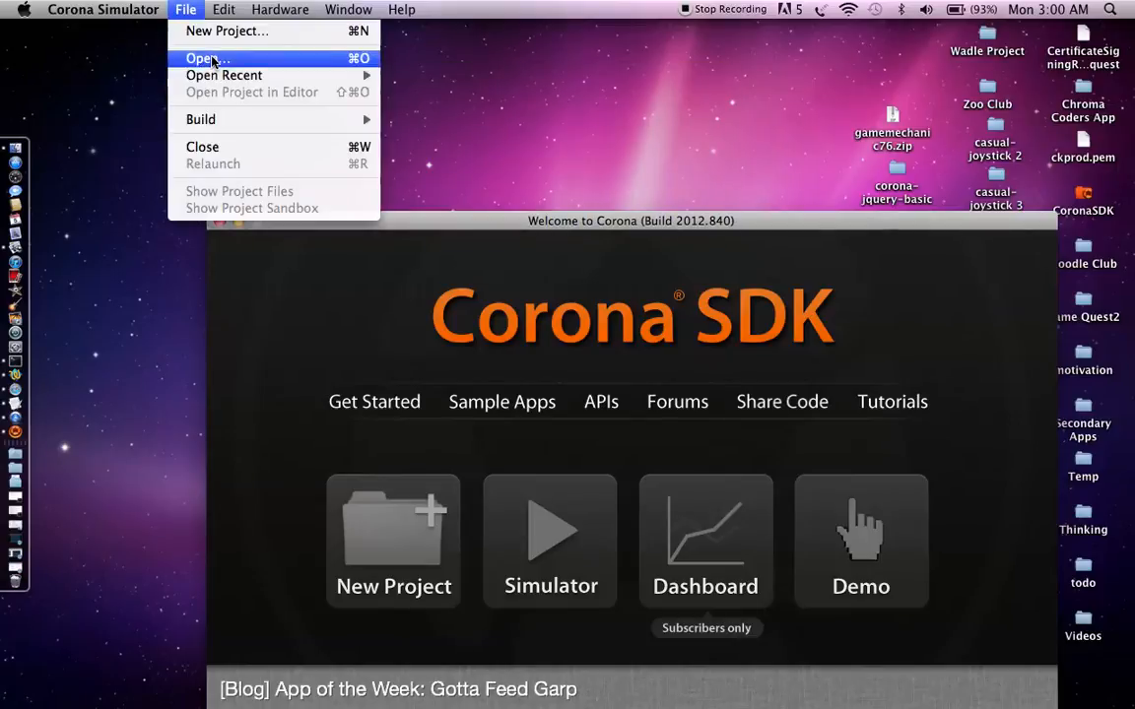
click(207, 59)
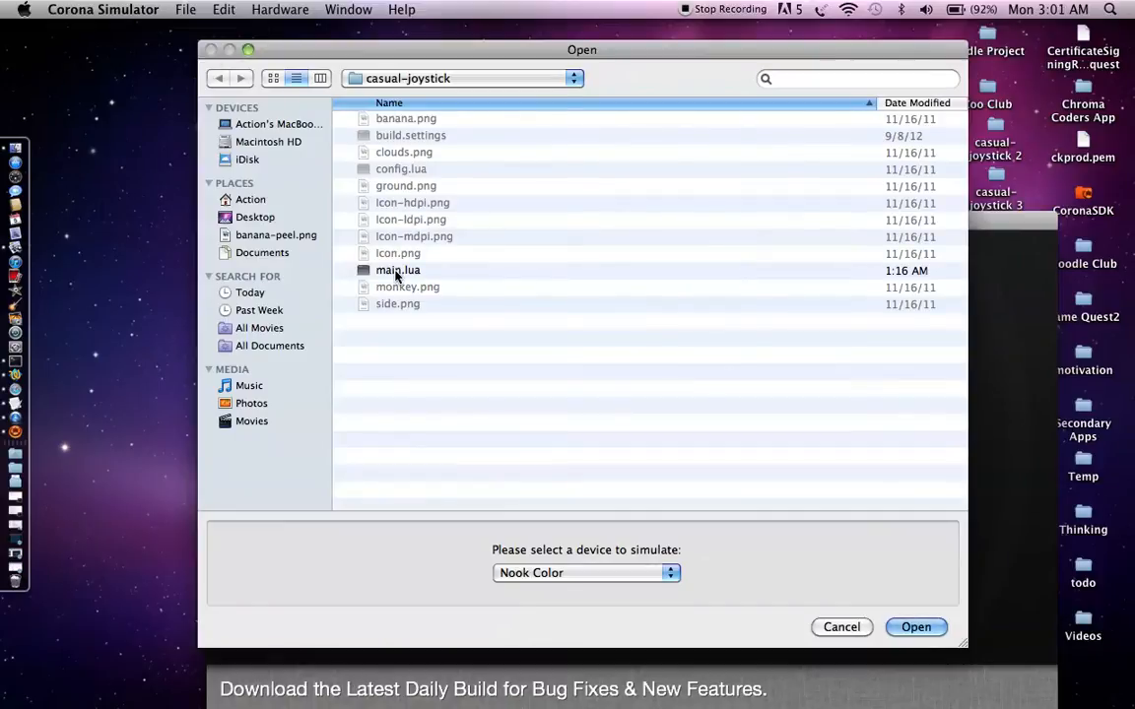
Run main.lua on the Nook Color and move the monkey up.
click(915, 627)
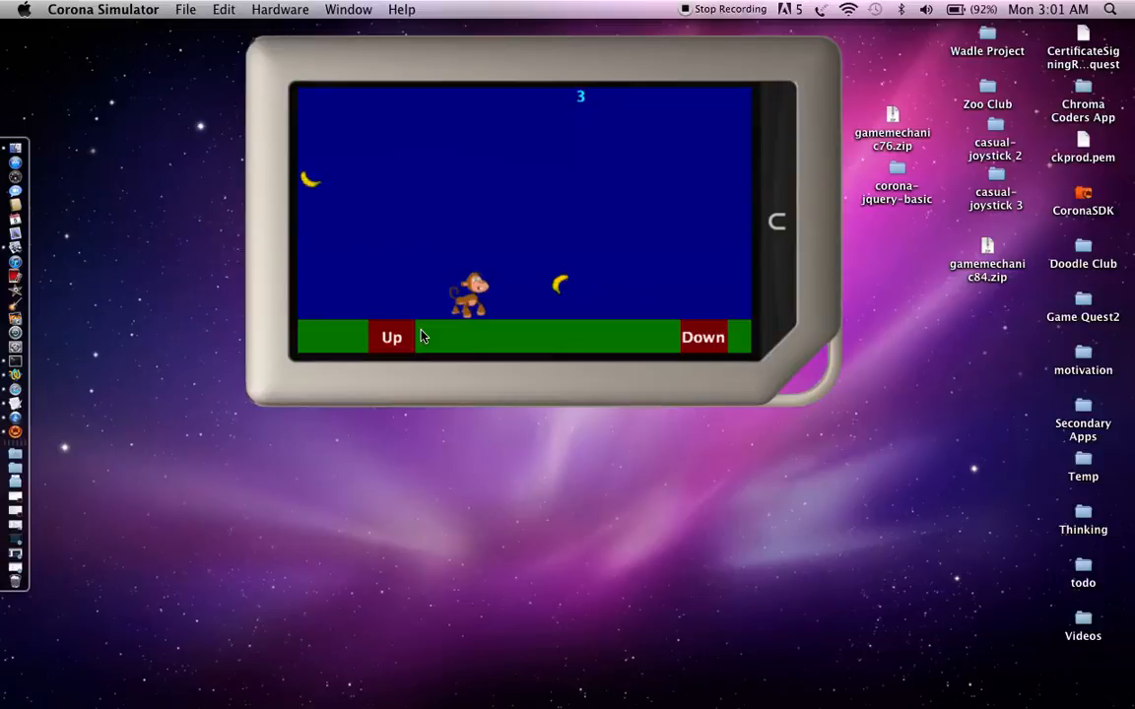
click(391, 336)
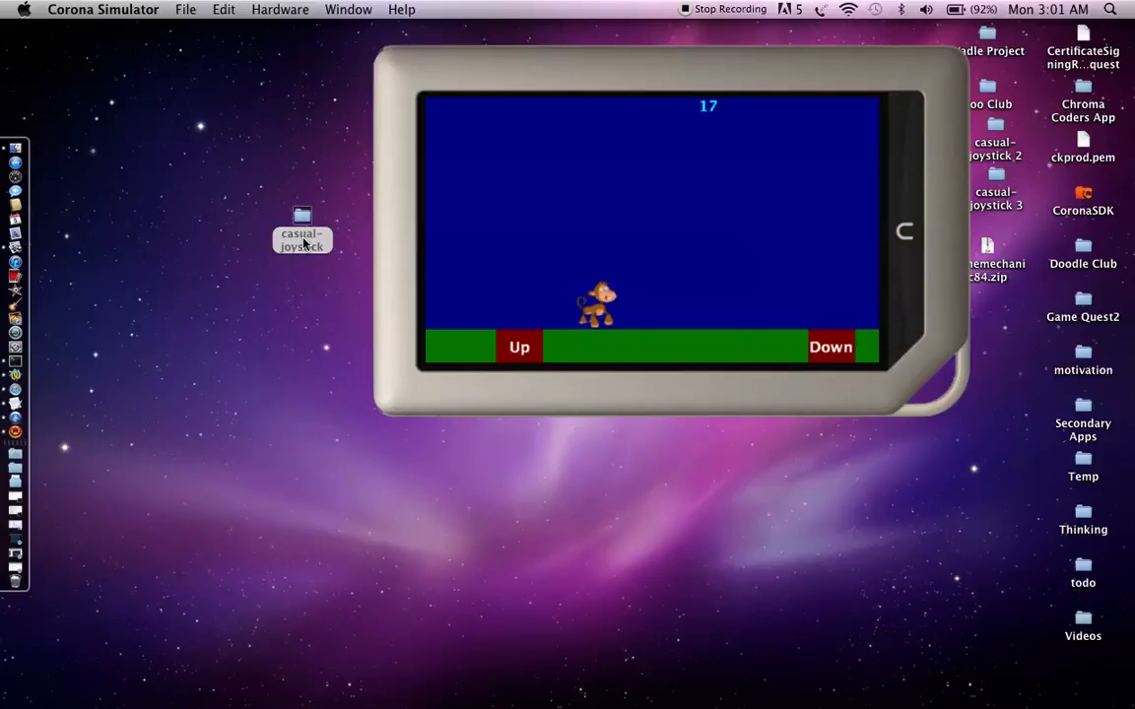
Open main.lua from the desktop casual-joystick folder with TextWrangler.
double_click(301, 231)
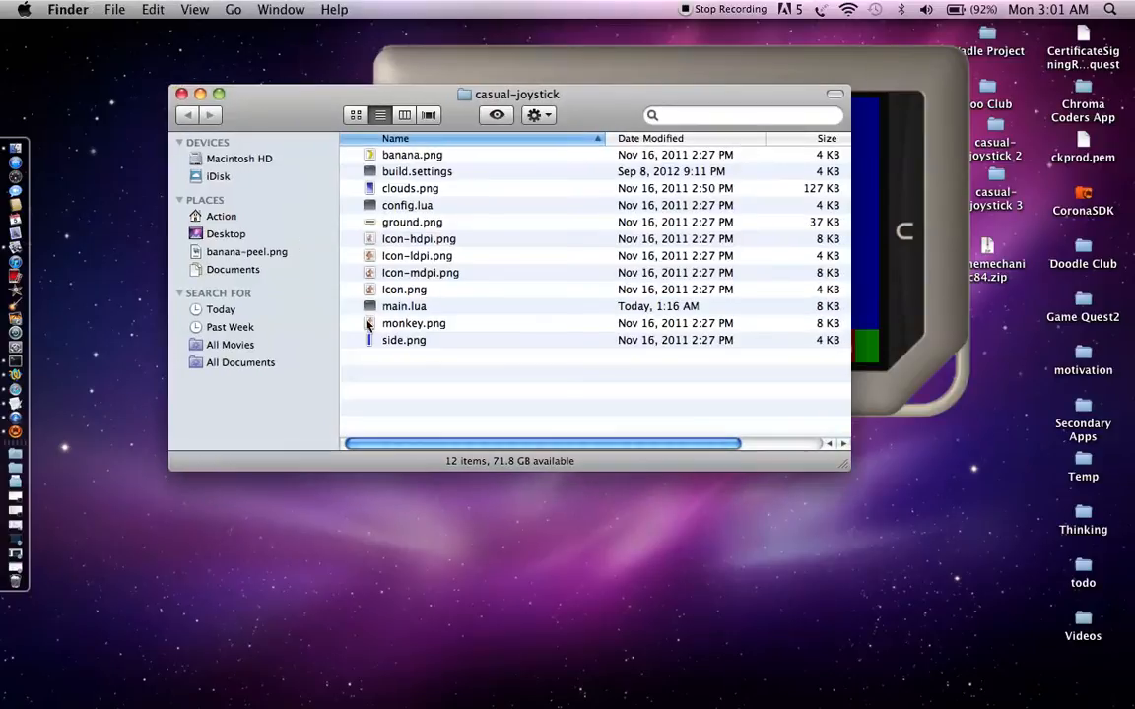
click(404, 307)
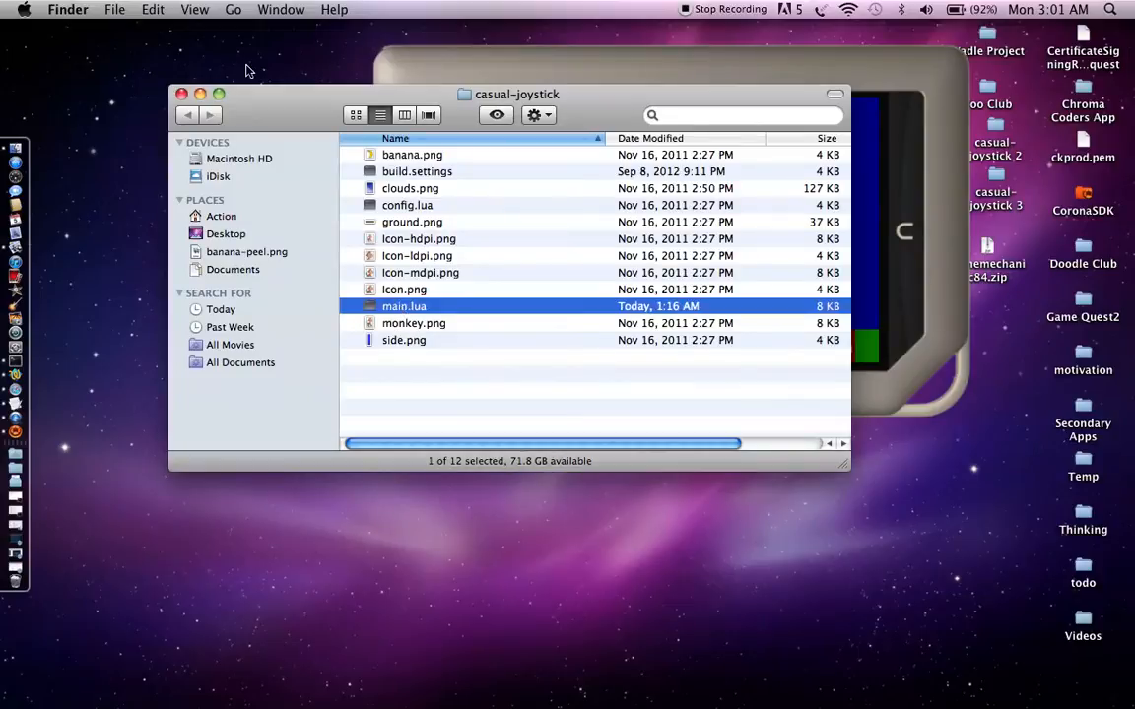
click(114, 8)
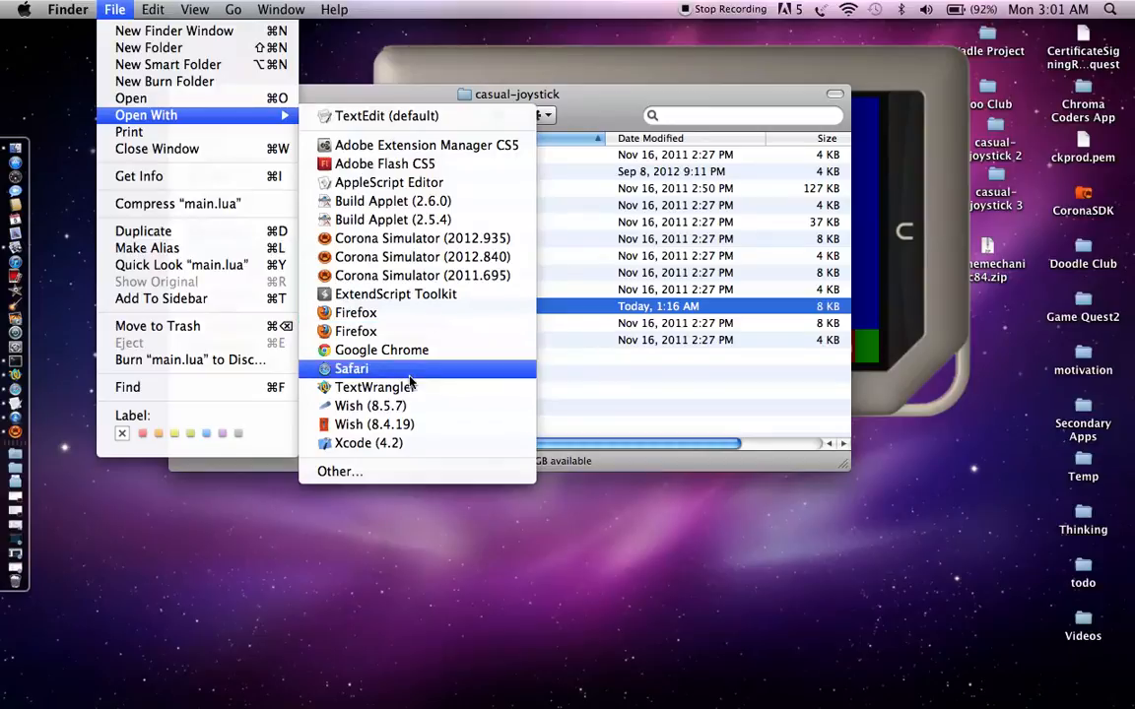
mouse_move(407, 386)
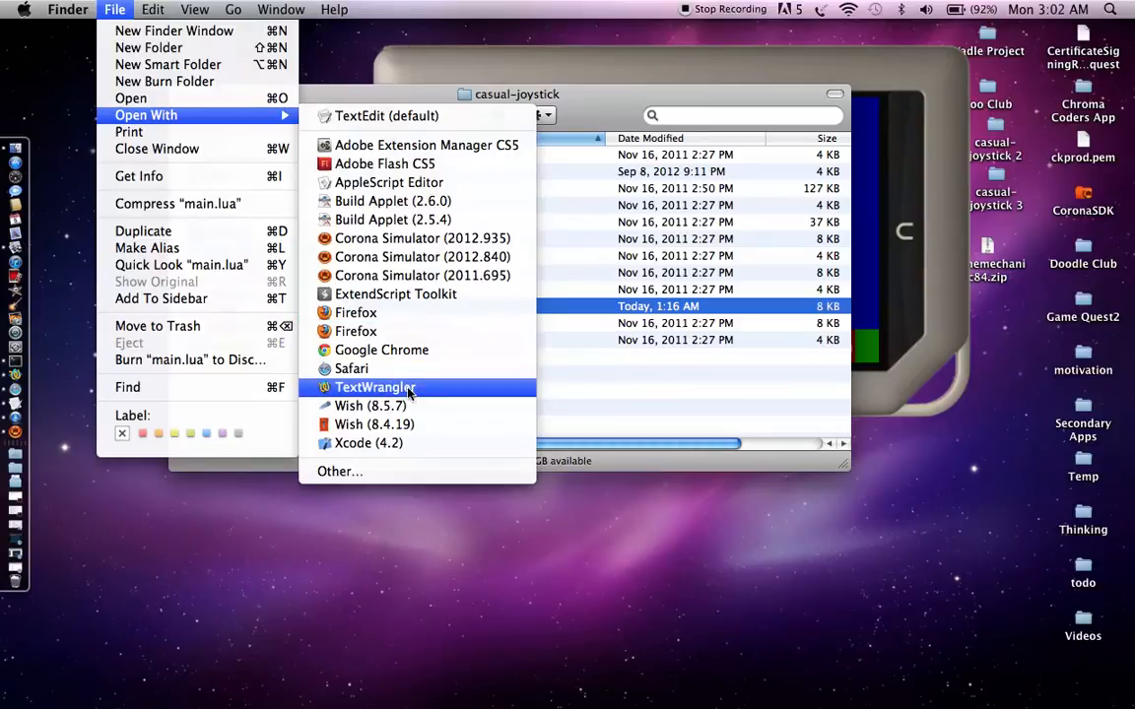
click(374, 387)
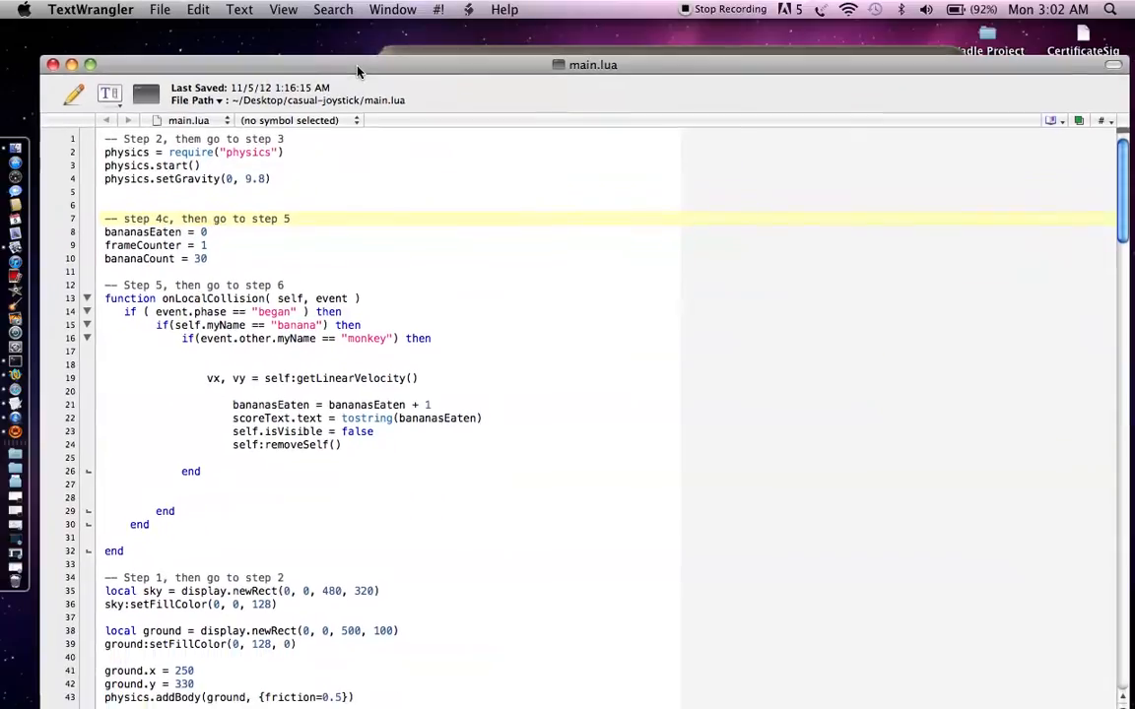
key(cmd+f)
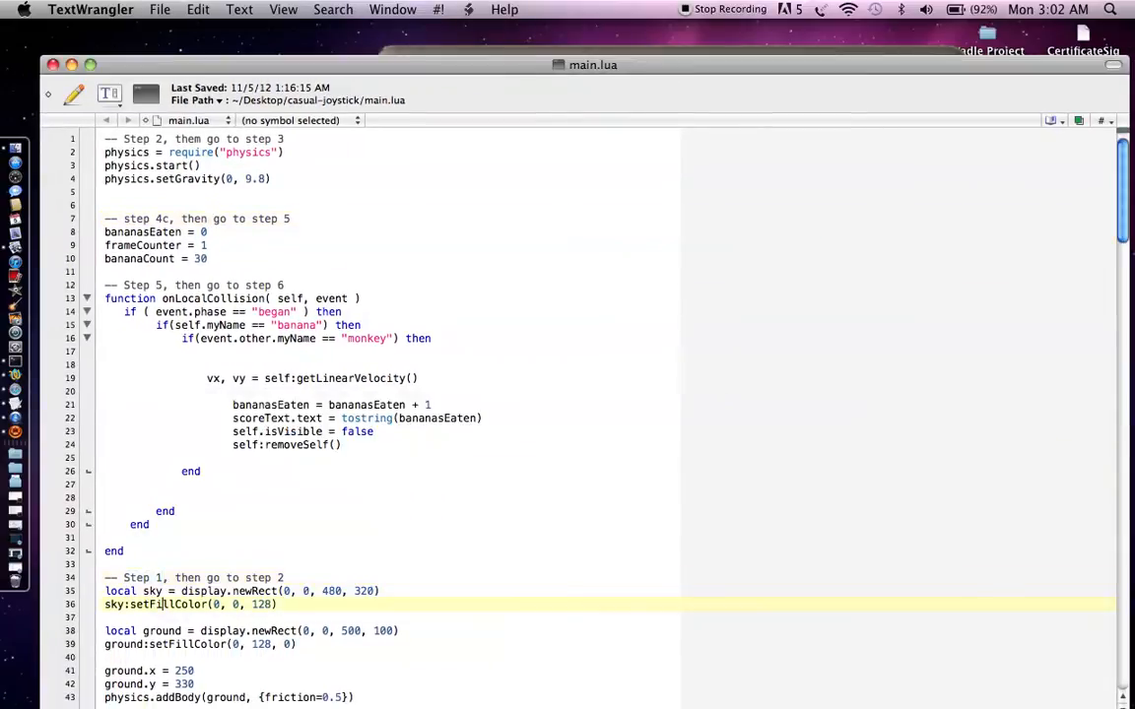
scroll(down, 3)
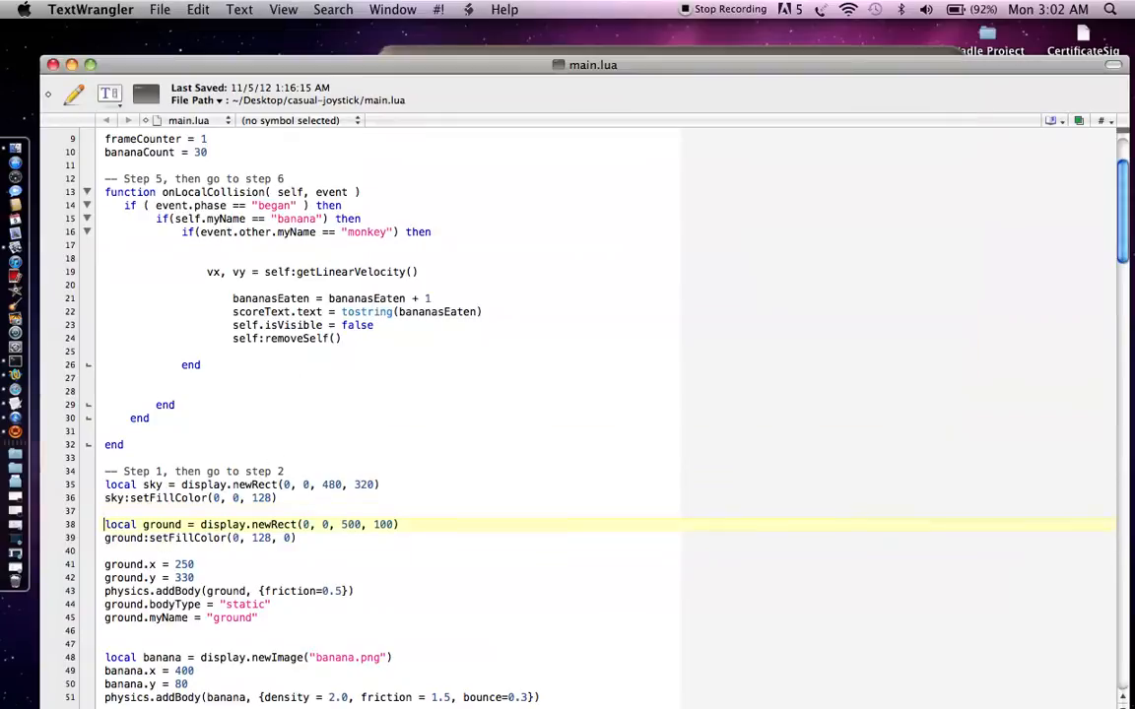
scroll(down, 3)
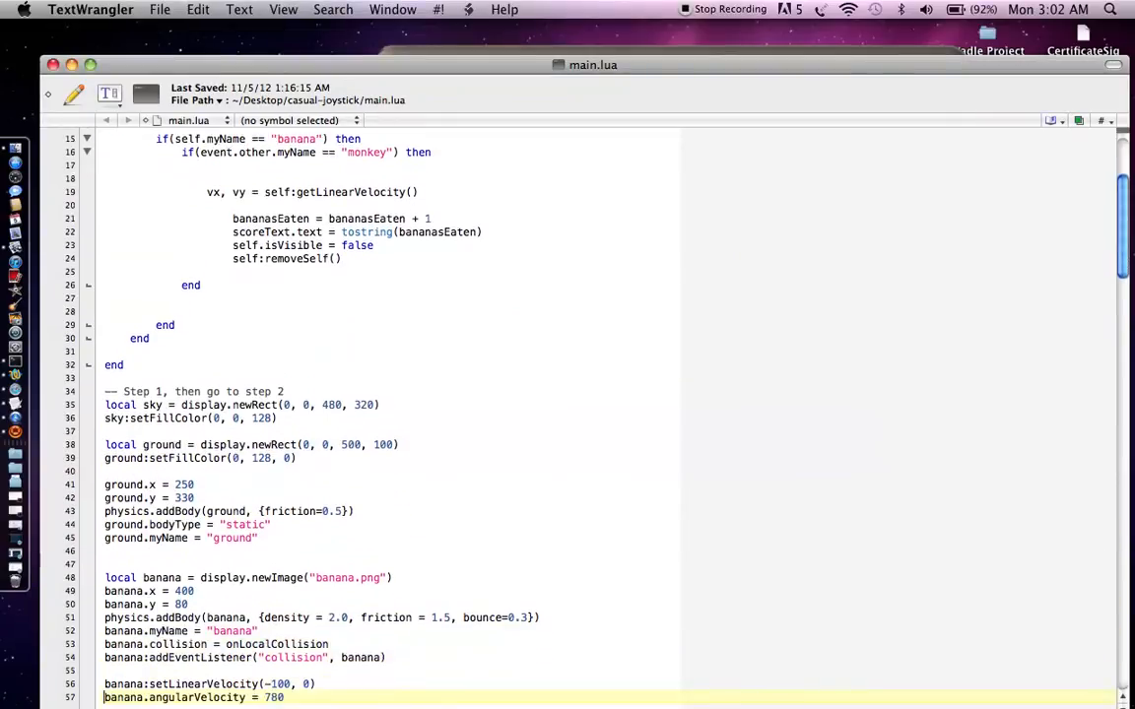
scroll(down, 3)
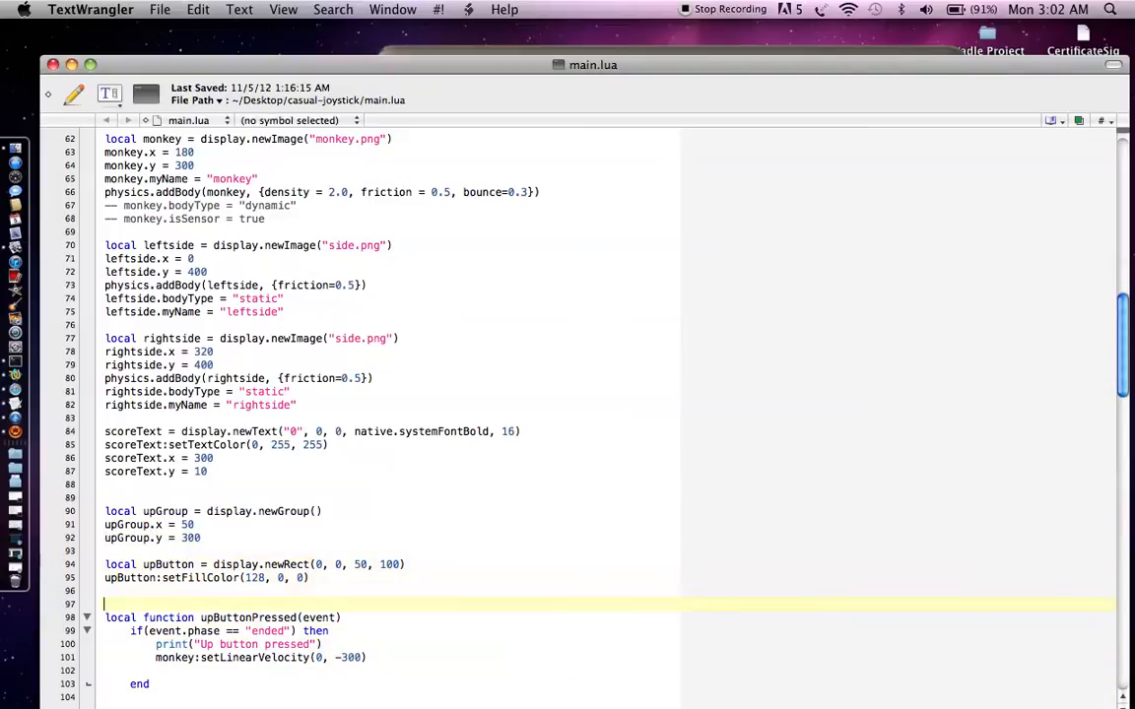
scroll(down, 3)
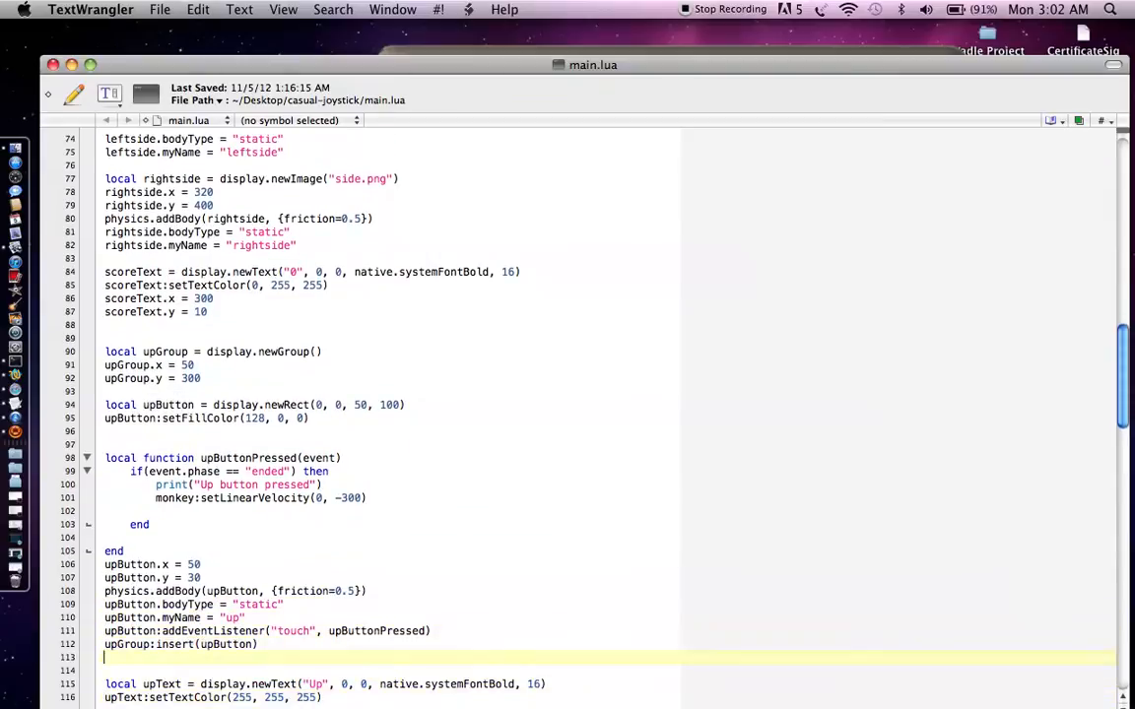
scroll(down, 3)
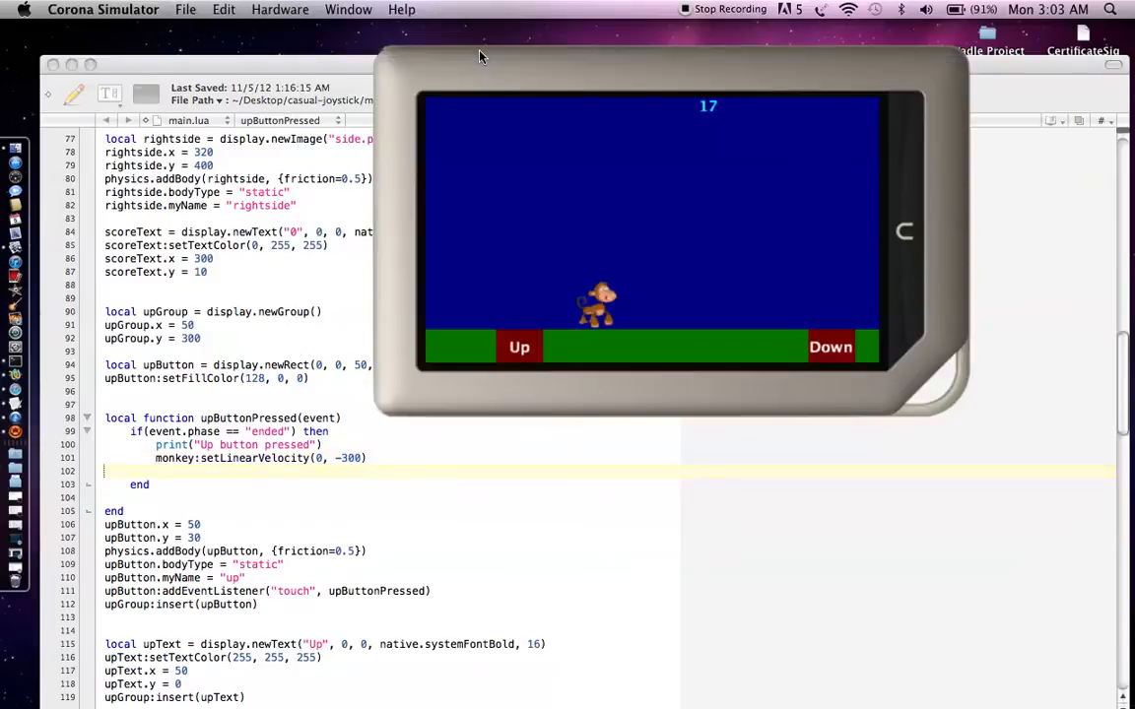
Restart the monkey game from score 0 and press Up twice.
click(519, 347)
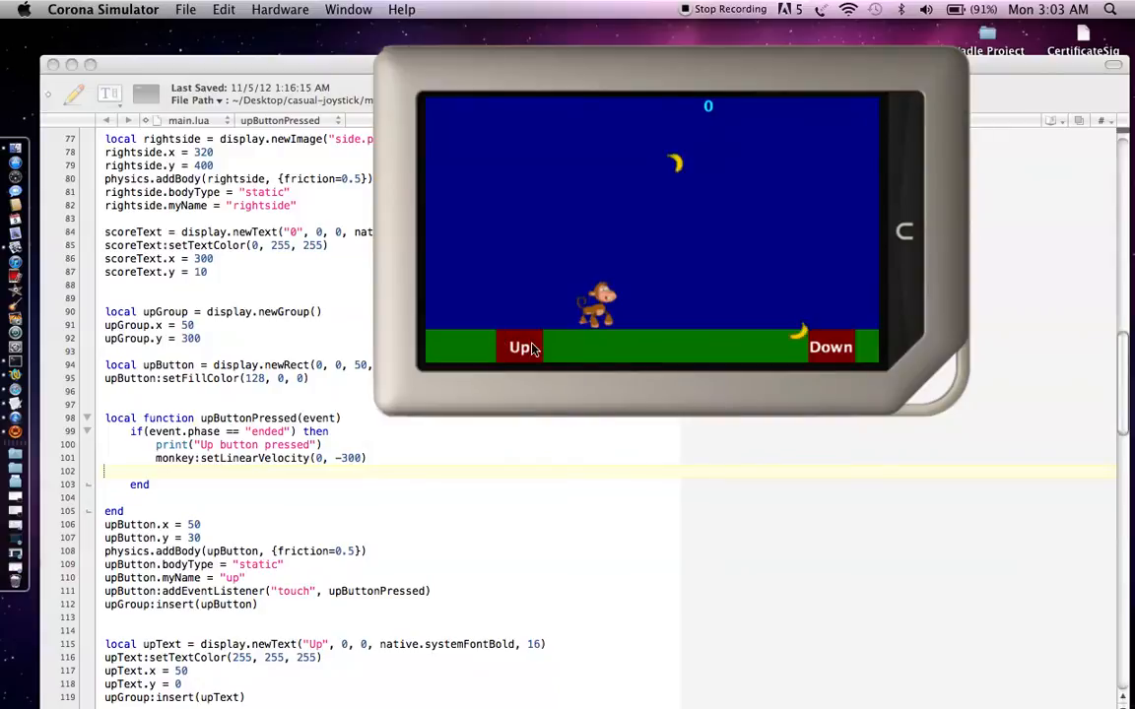
click(520, 347)
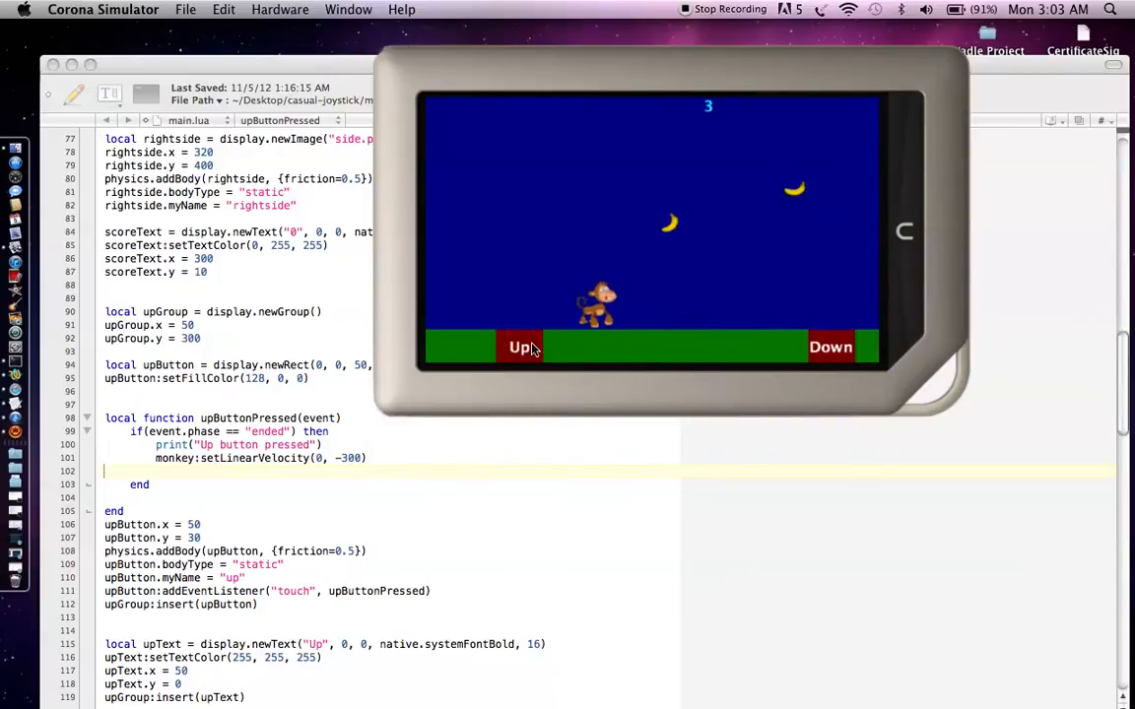
click(521, 346)
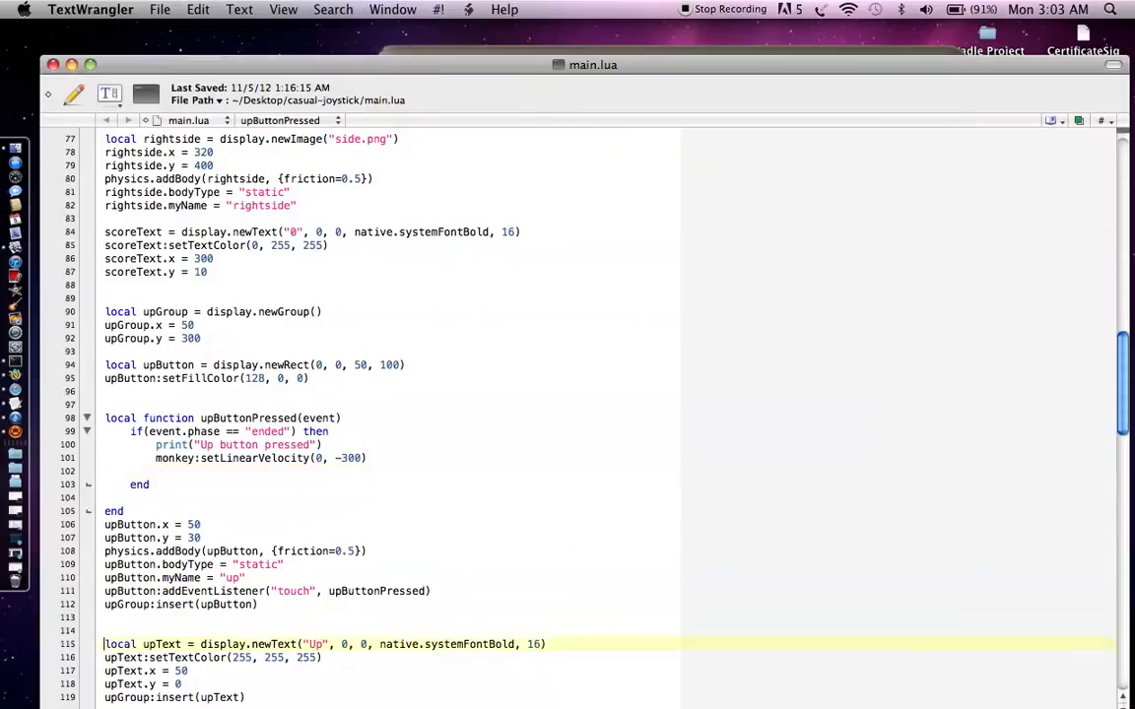
scroll(down, 3)
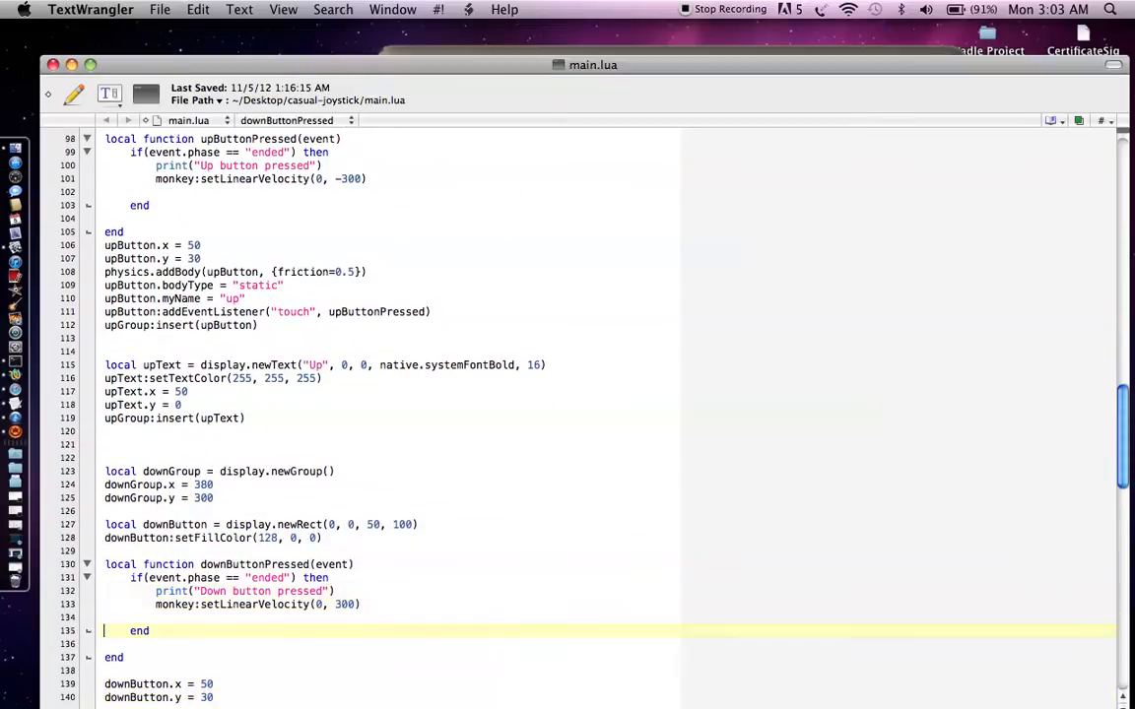
scroll(down, 3)
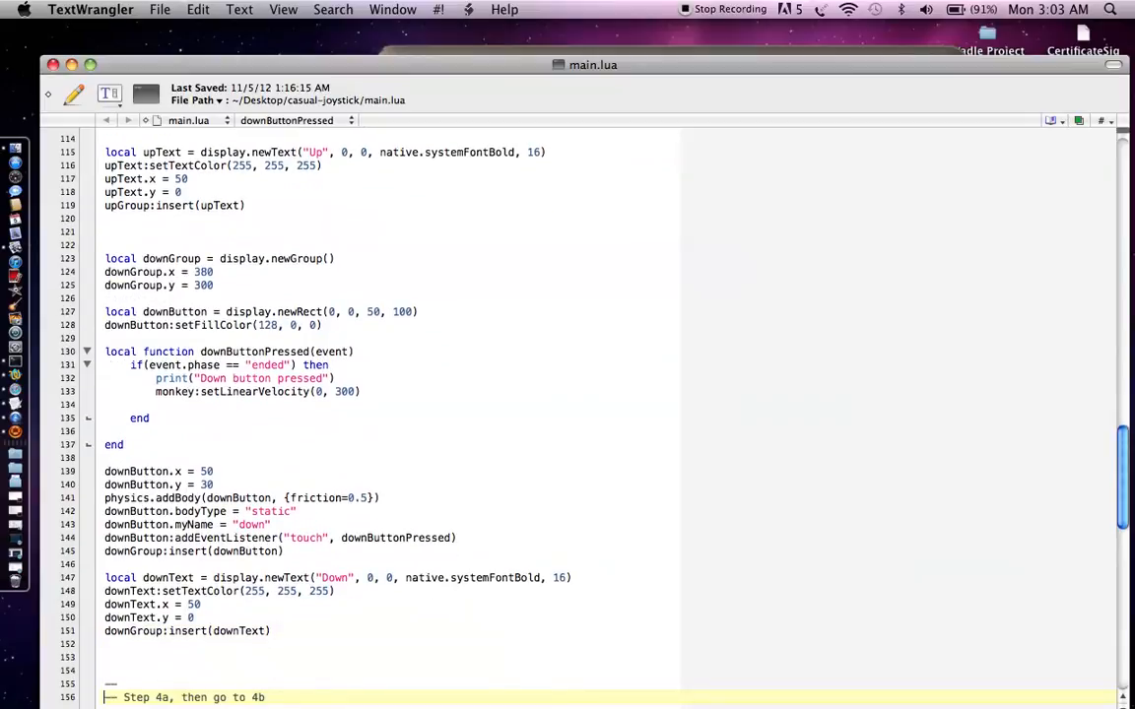
click(152, 604)
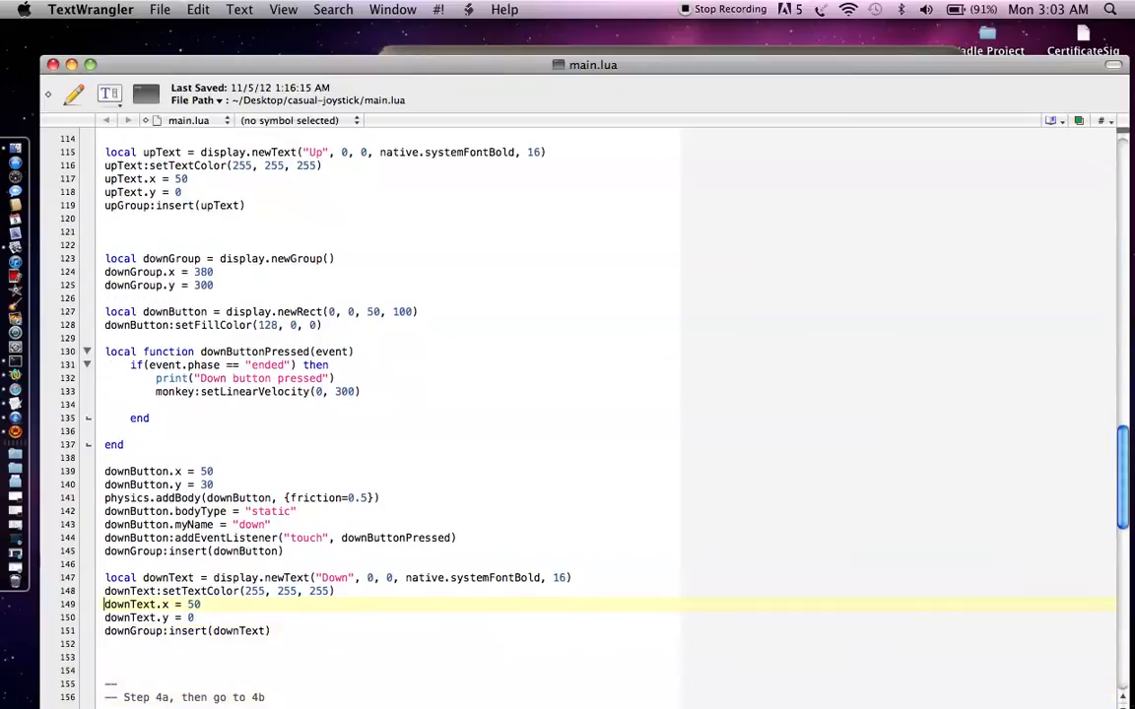
click(296, 537)
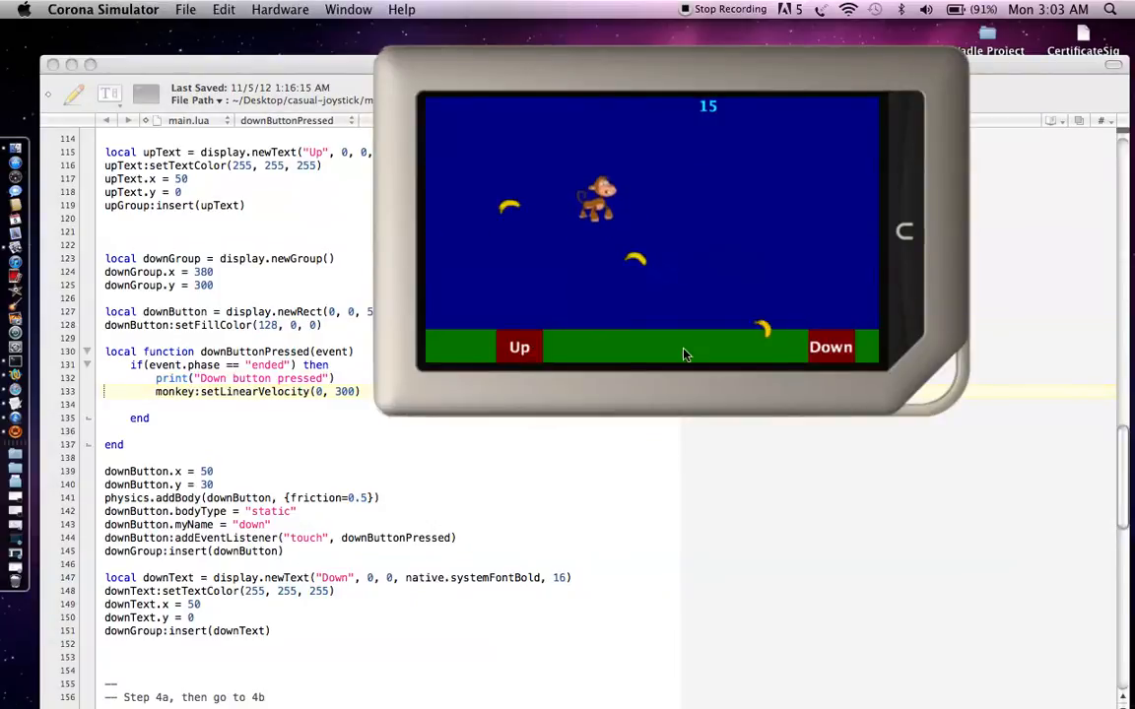
click(830, 347)
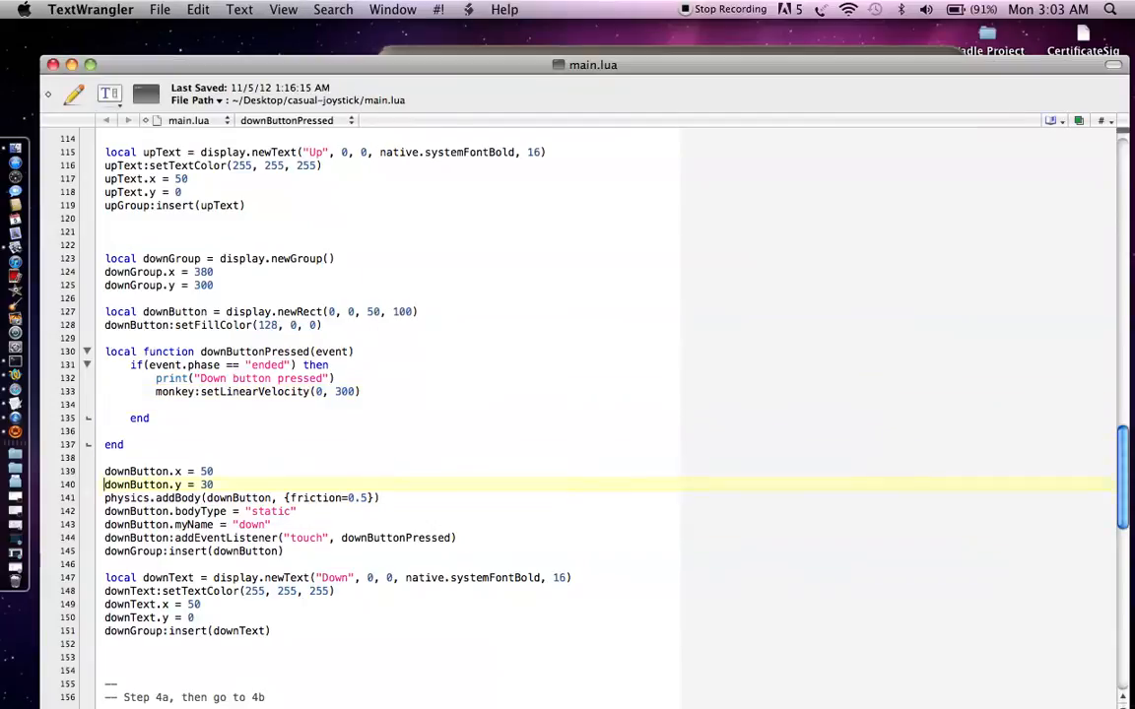
scroll(down, 3)
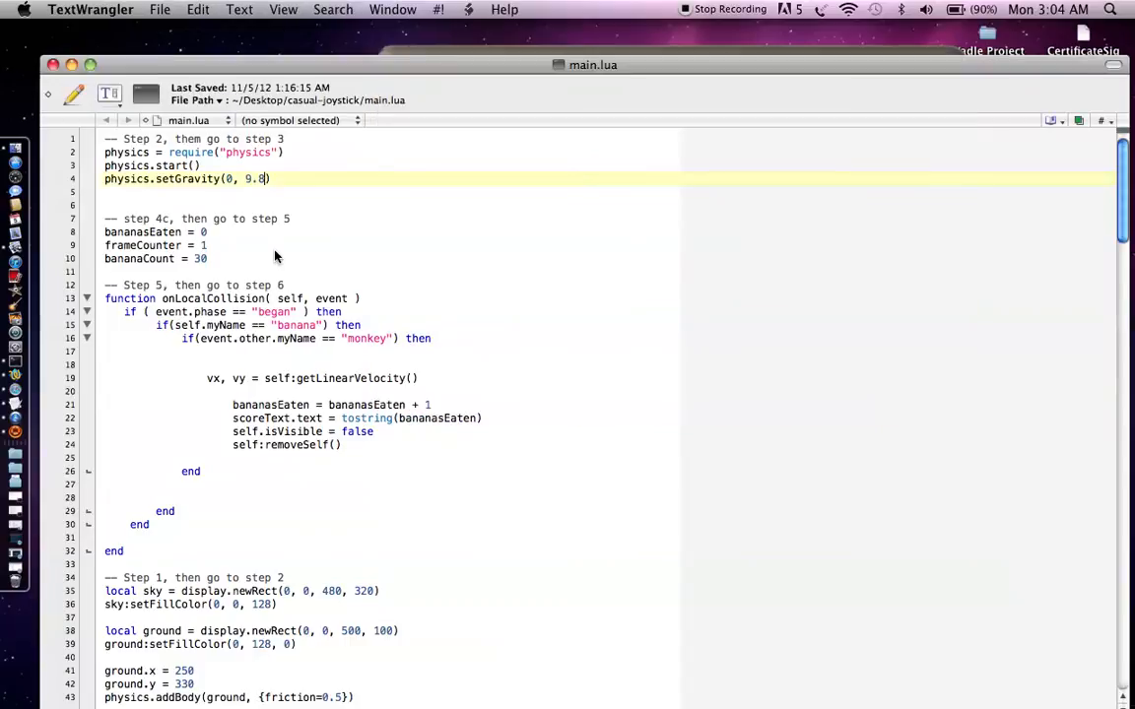
scroll(down, 3)
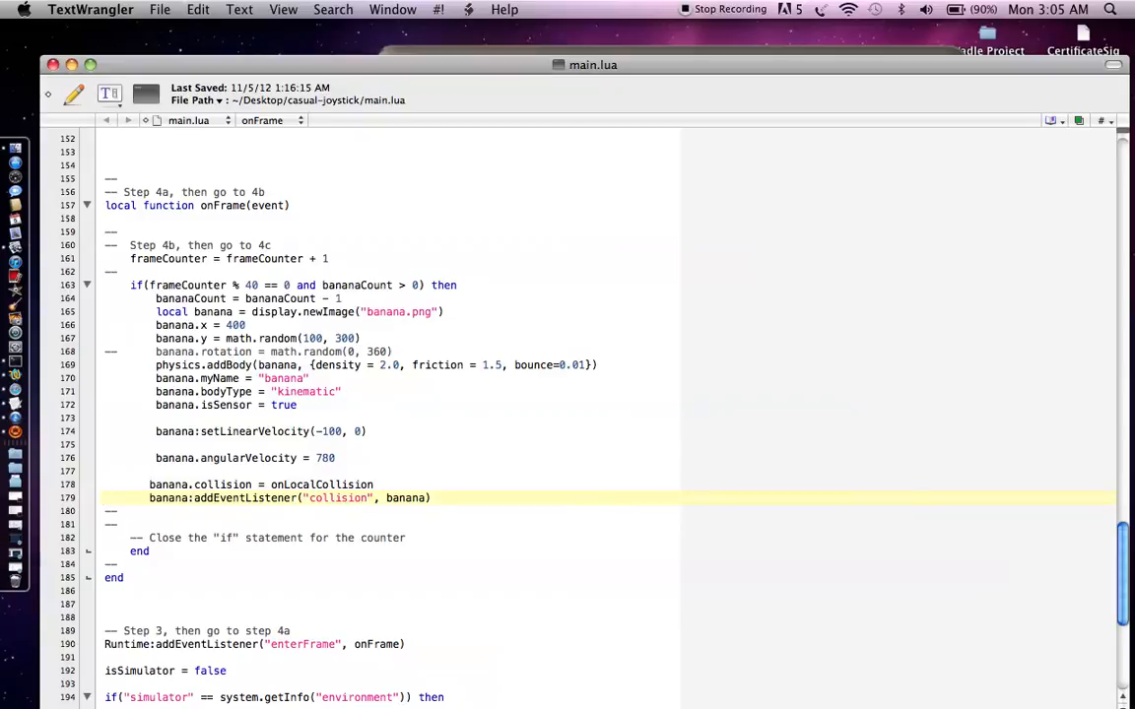
click(104, 498)
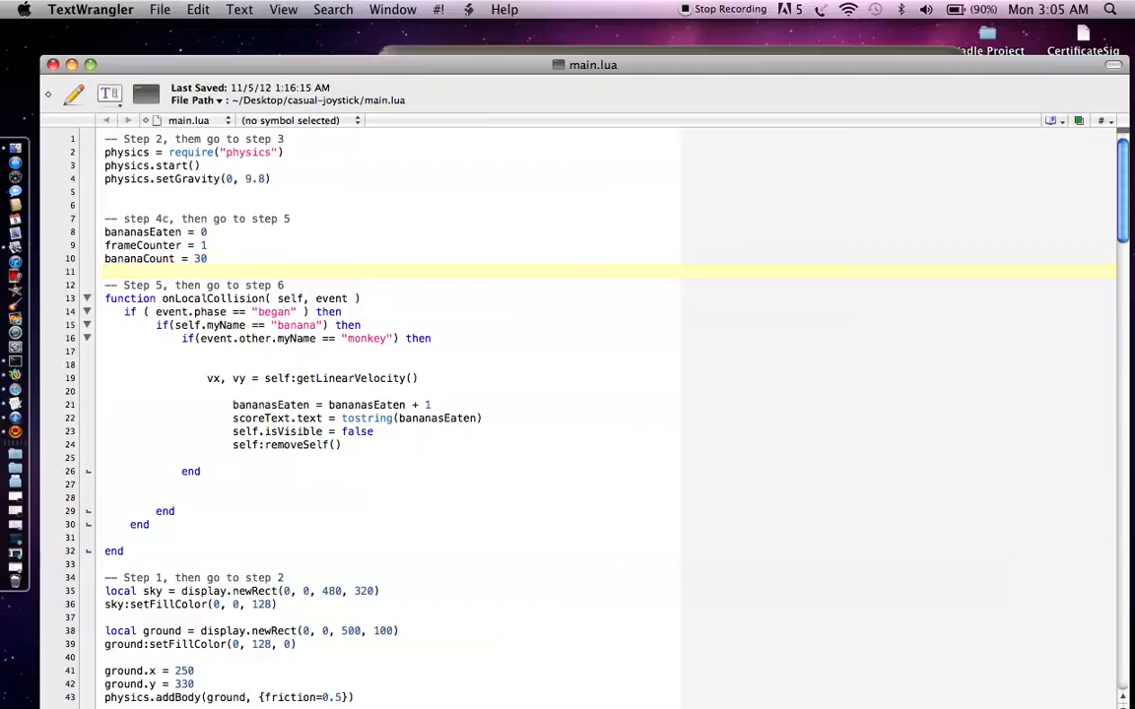
click(105, 259)
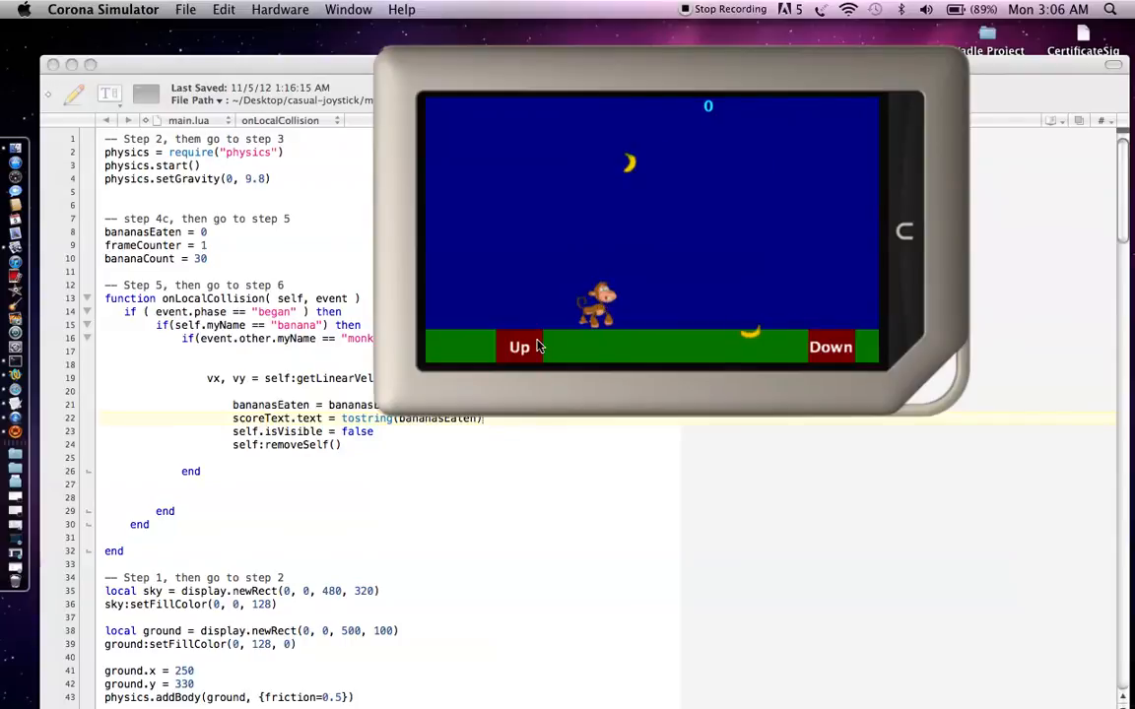
Press the Up button to send the monkey upward for more bananas.
click(518, 346)
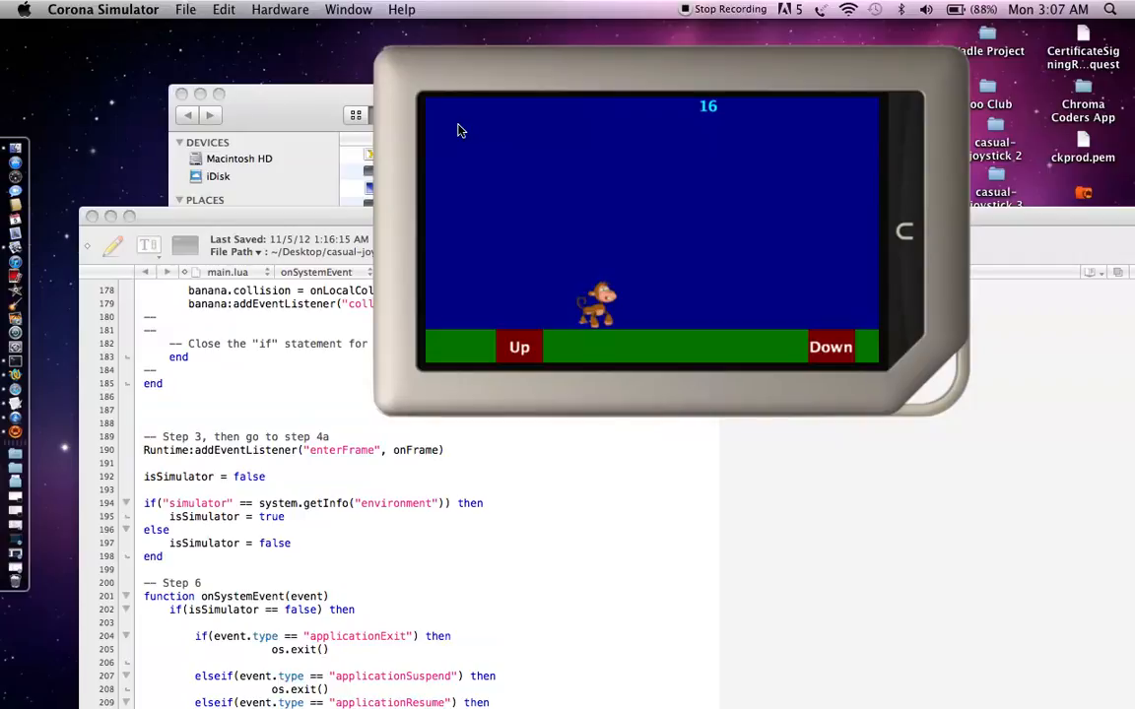
mouse_move(46, 263)
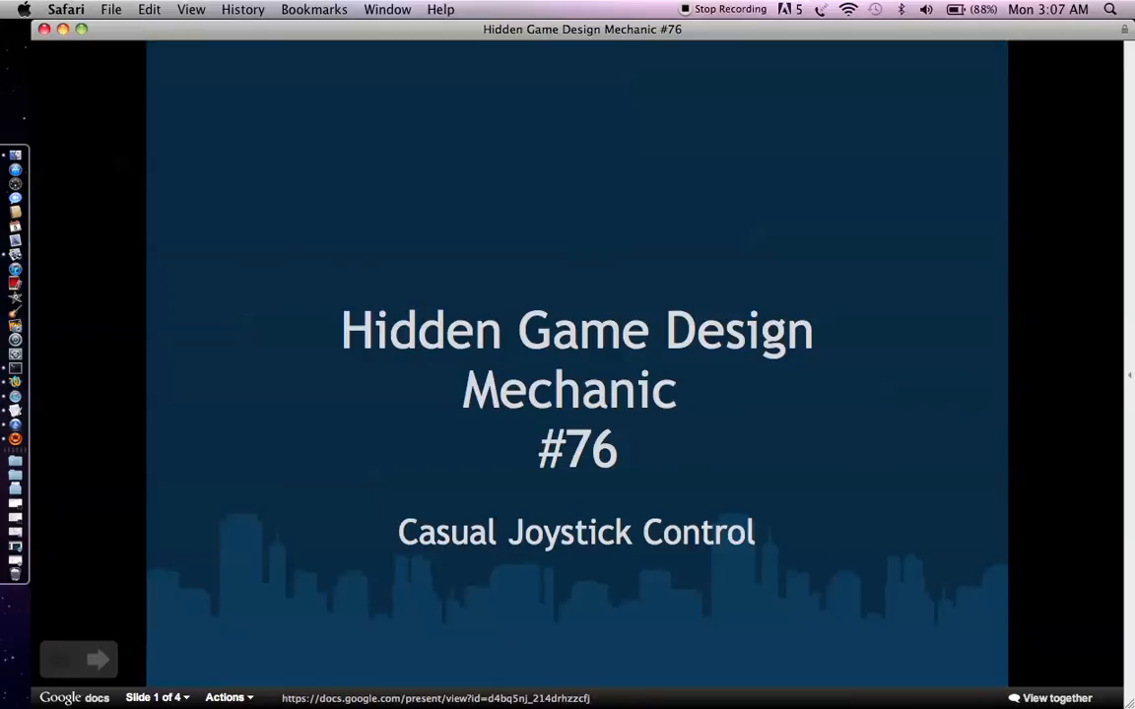
Advance the presentation to slide 4, Code Tutorial, with the gamemechanic76.zip link.
click(99, 659)
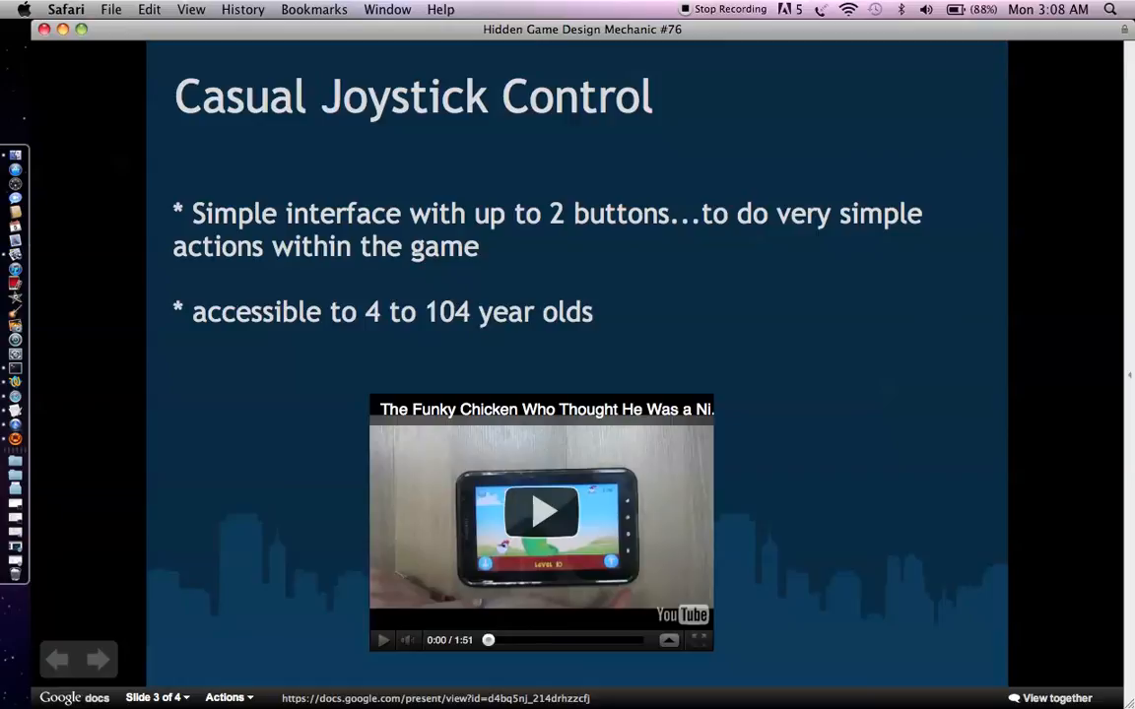
click(98, 659)
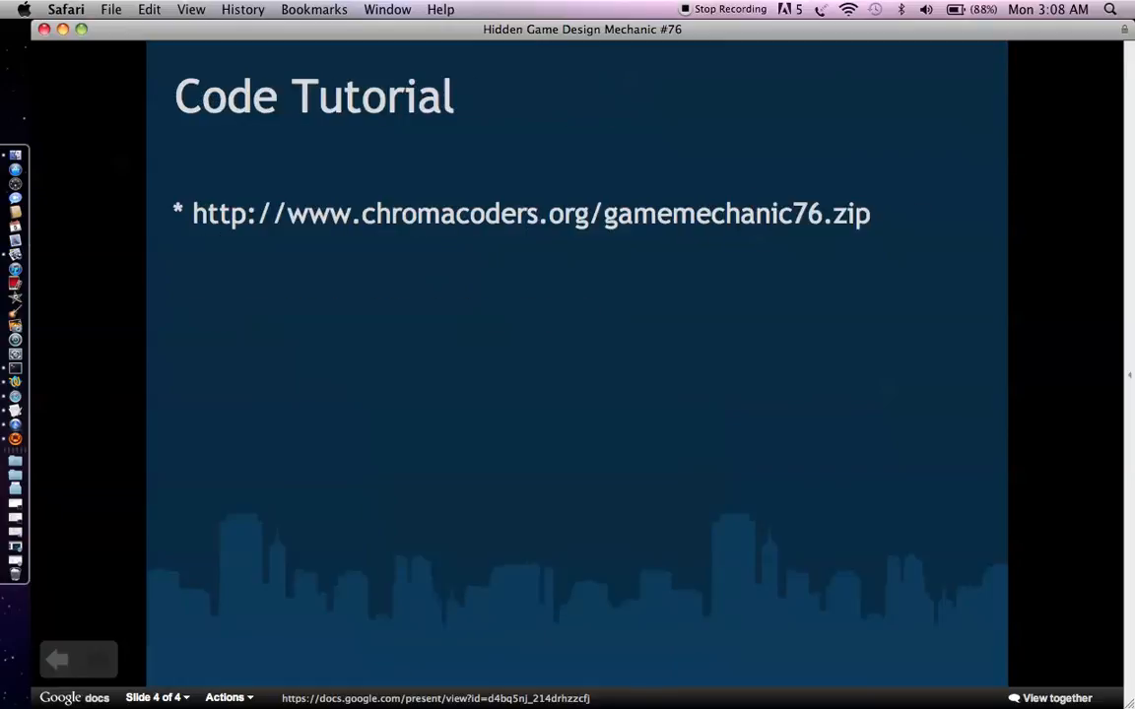